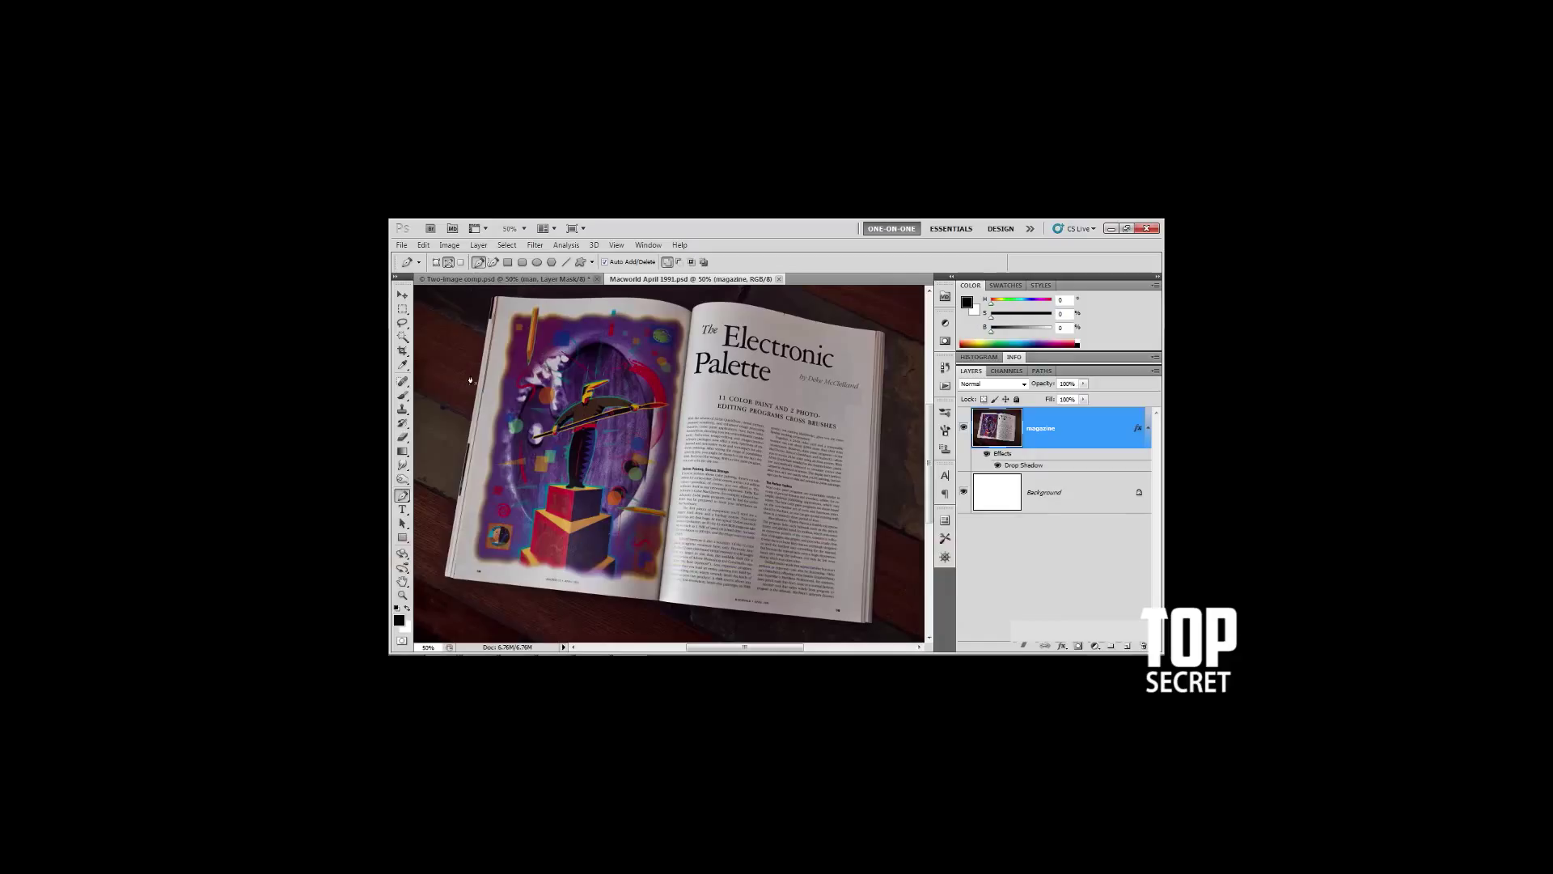
mouse_move(434, 382)
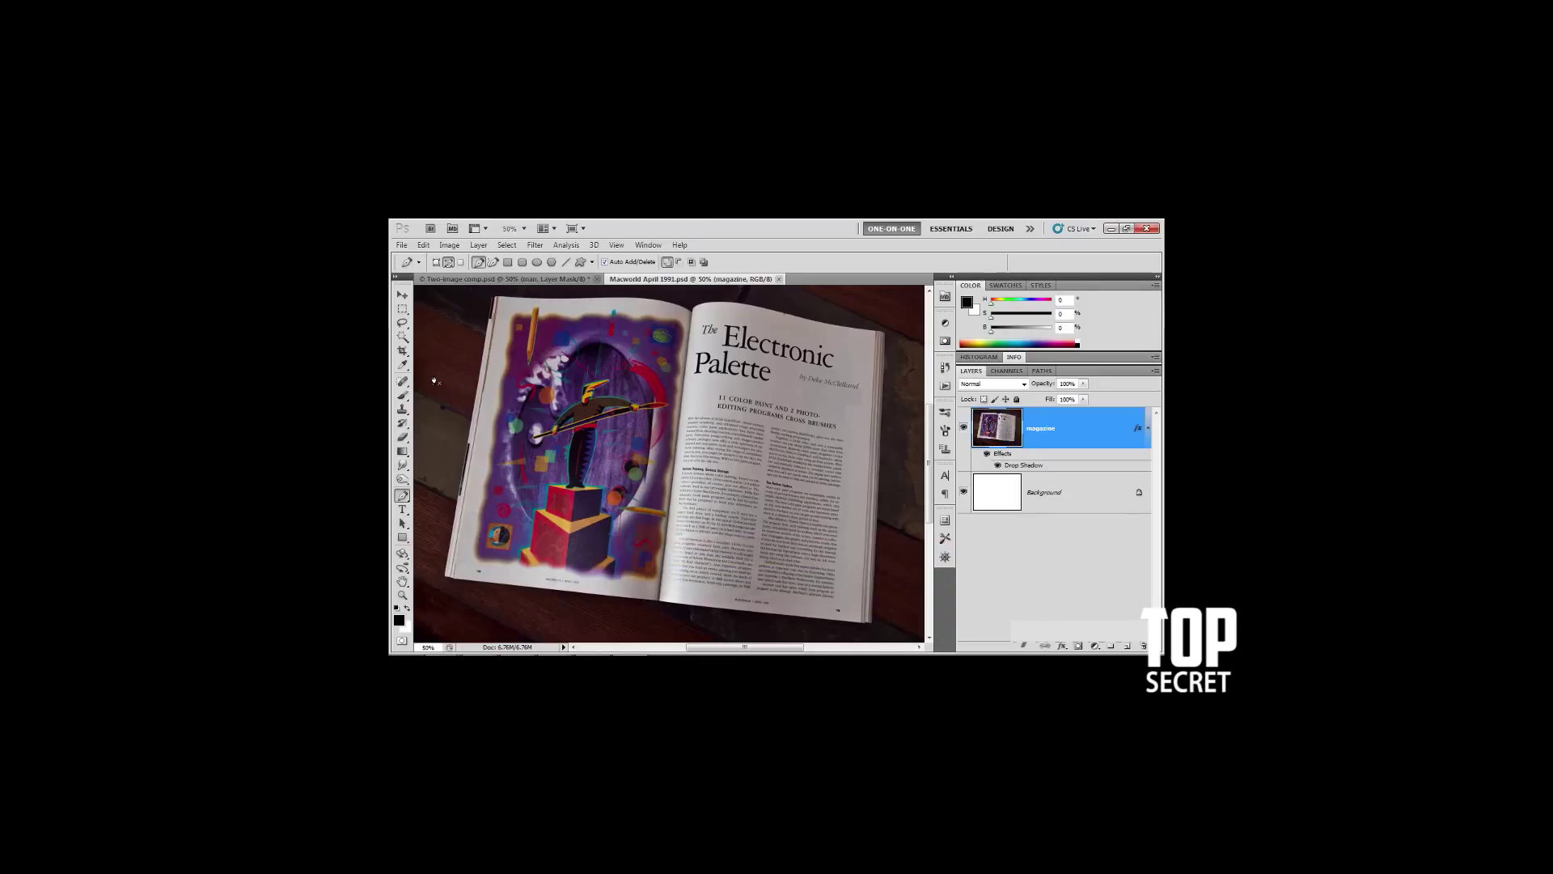
mouse_move(452, 432)
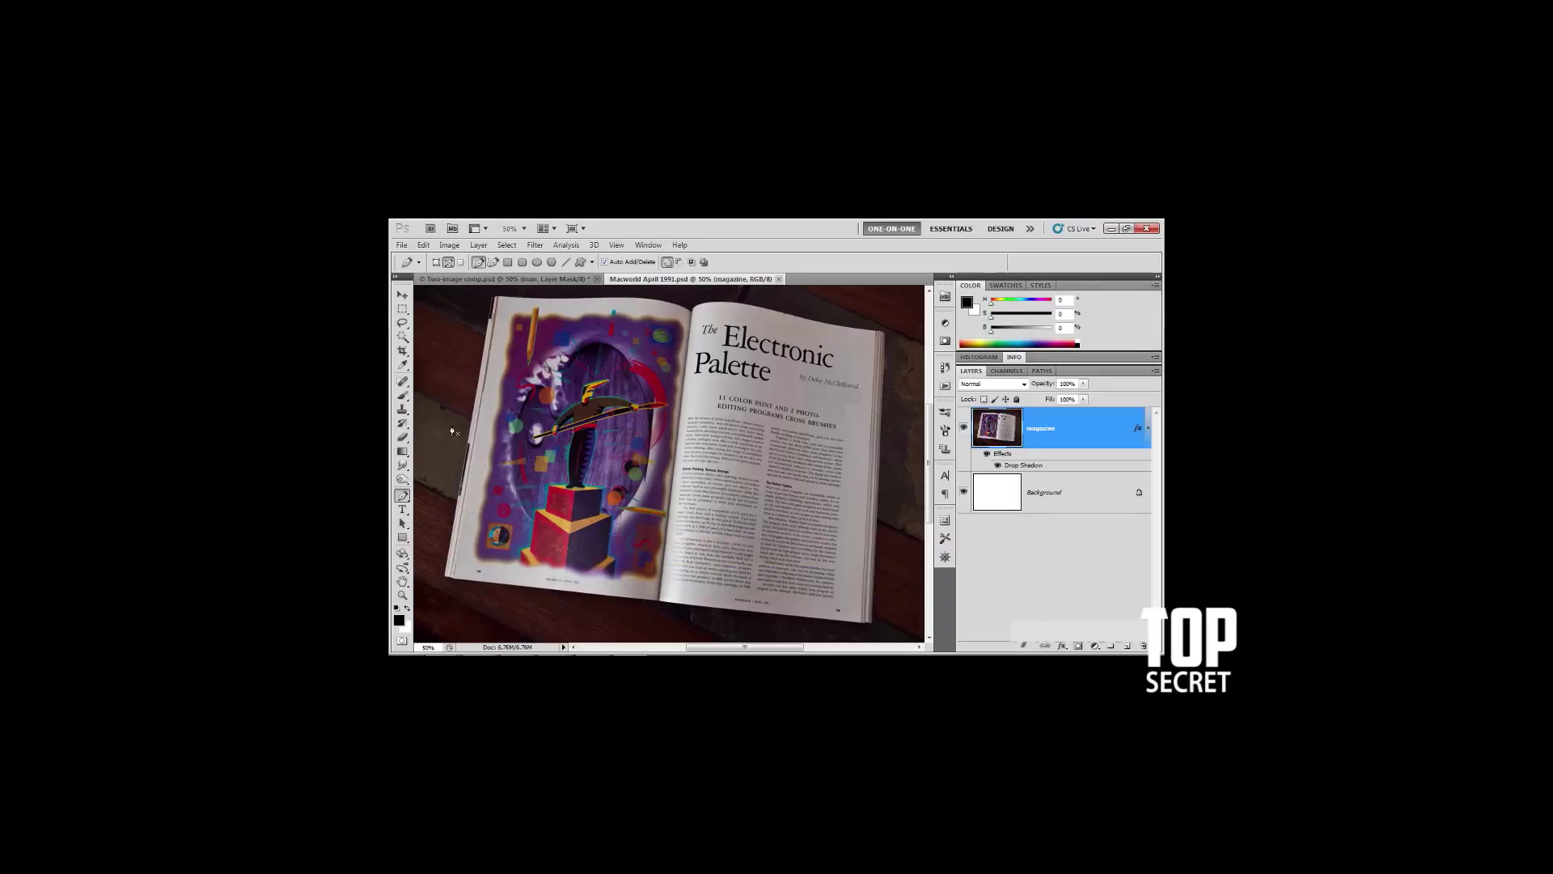
mouse_move(447, 570)
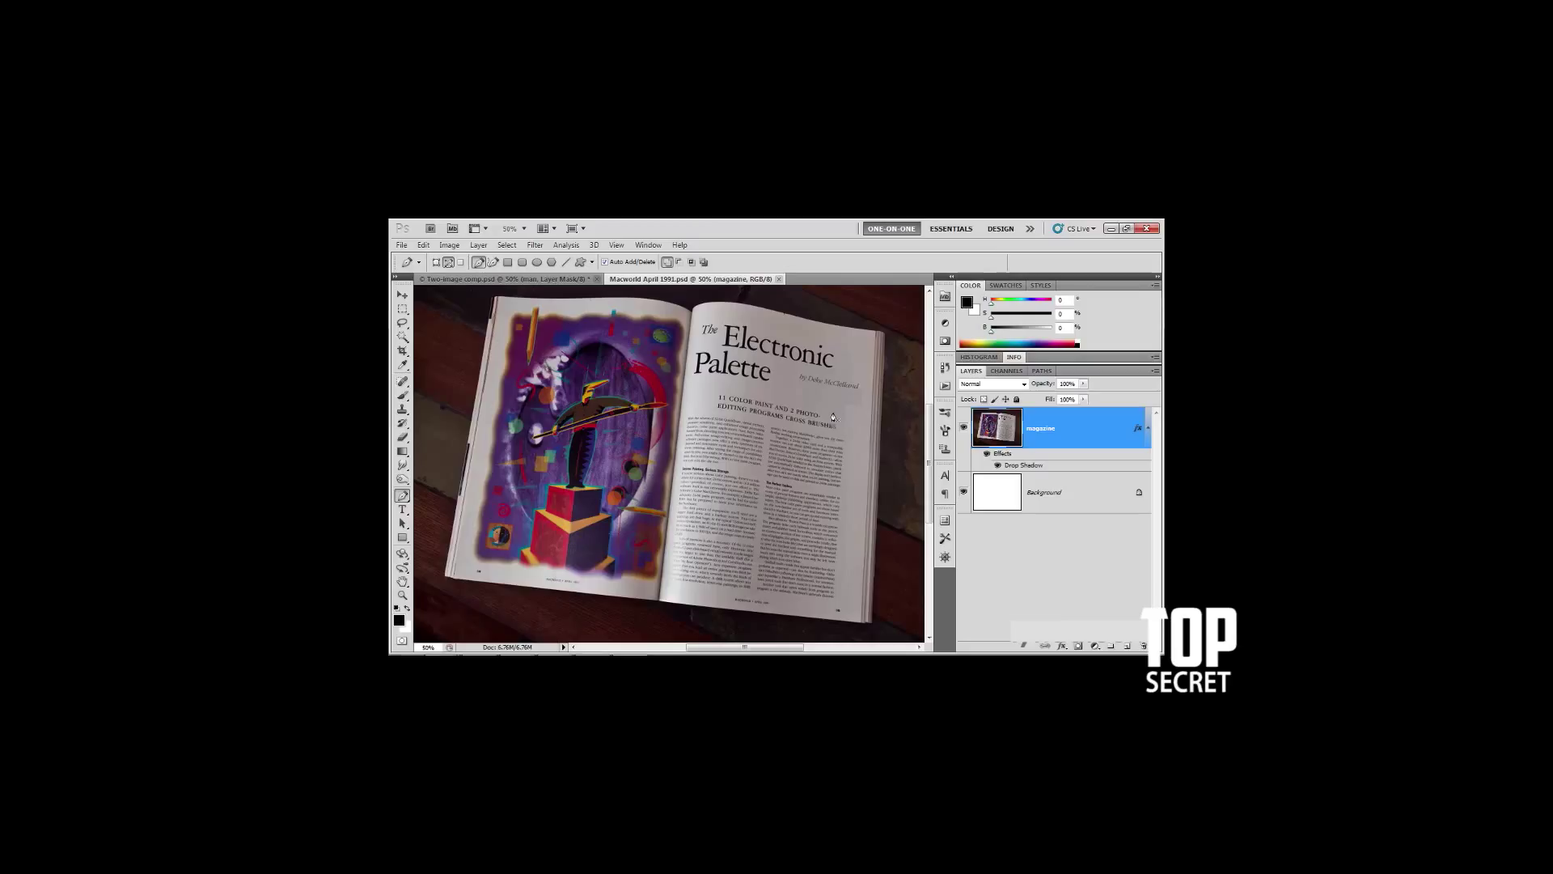
mouse_move(1023, 527)
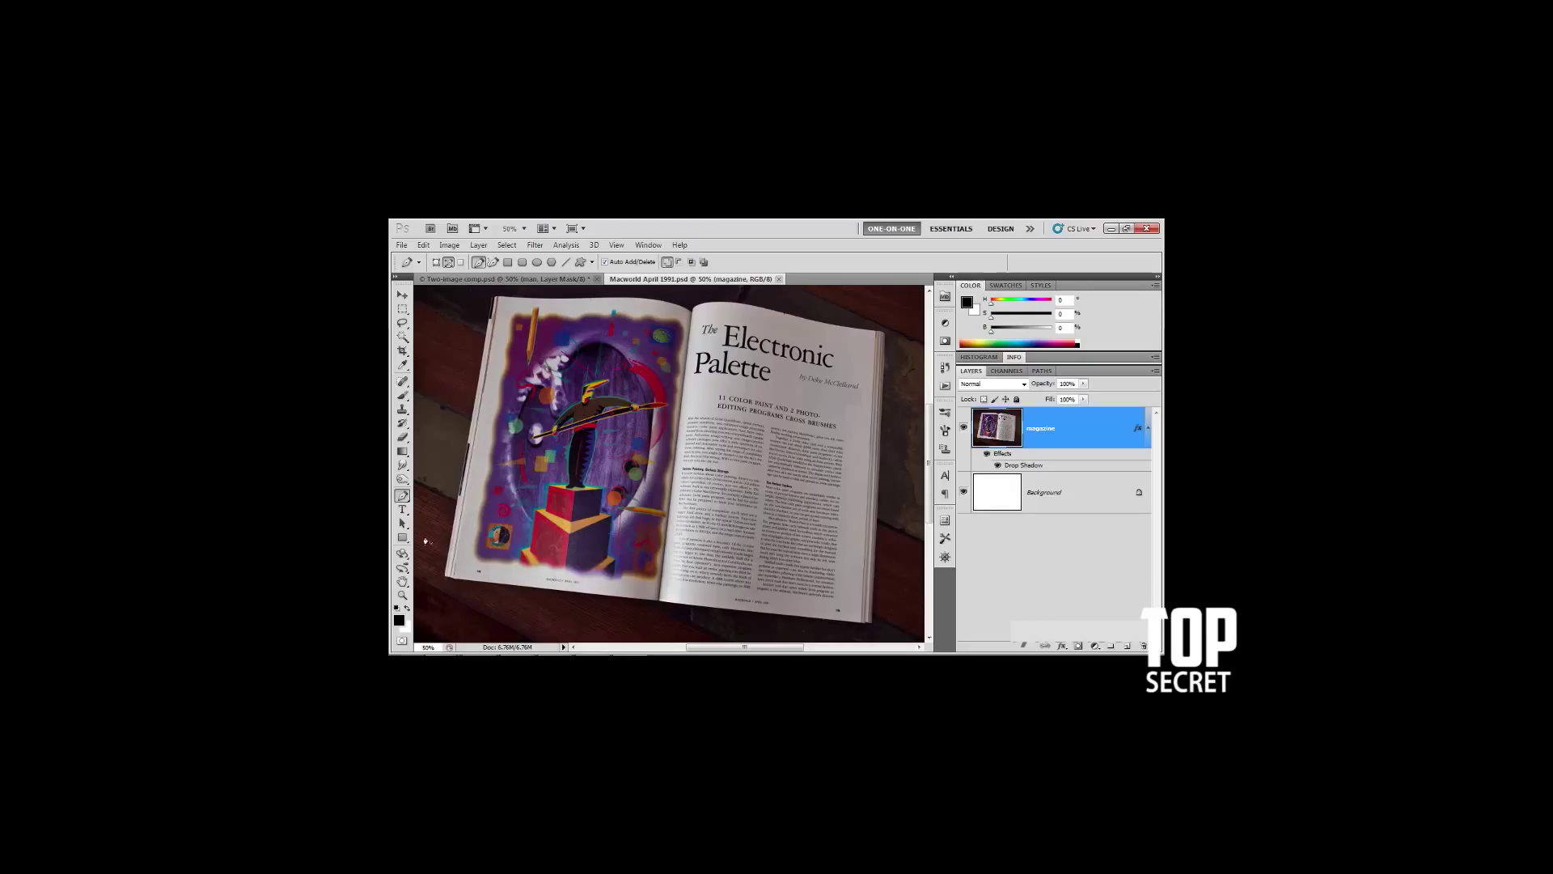
mouse_move(464, 356)
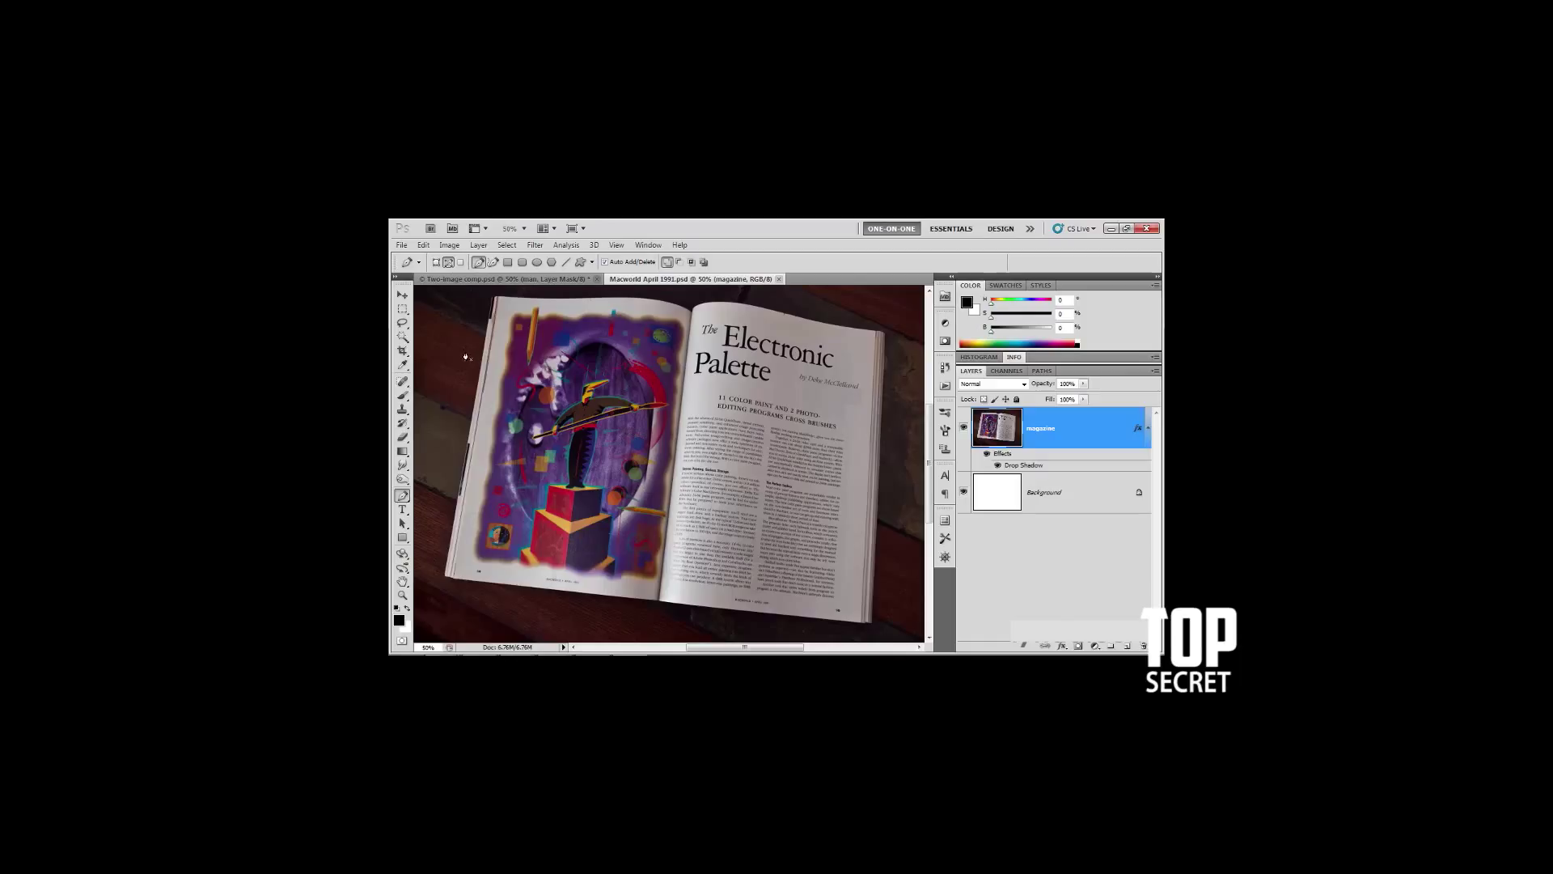
mouse_move(487, 311)
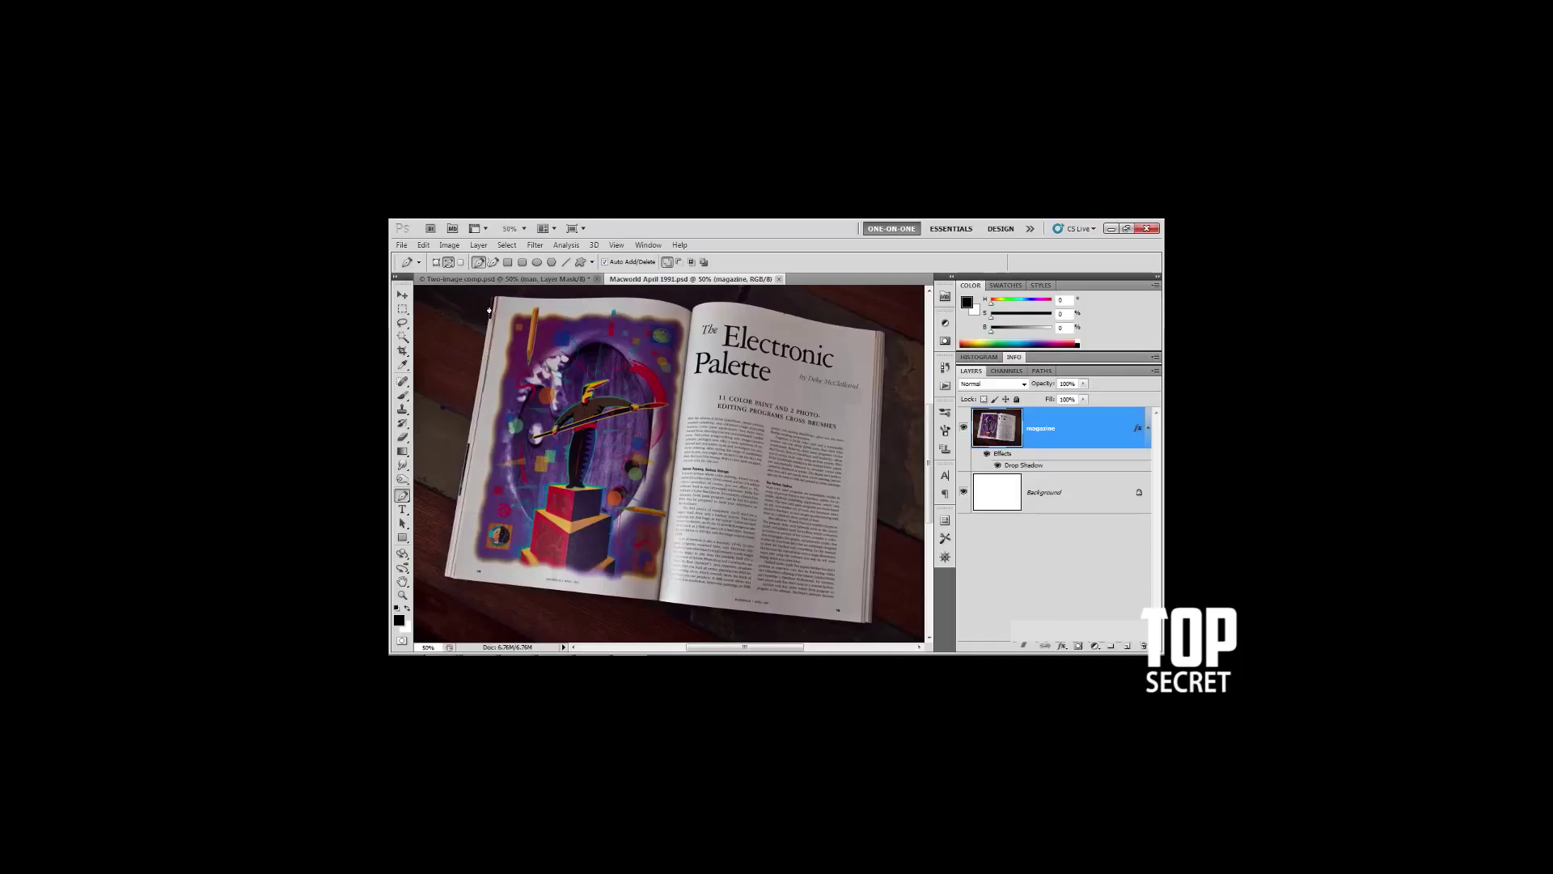
mouse_move(873, 471)
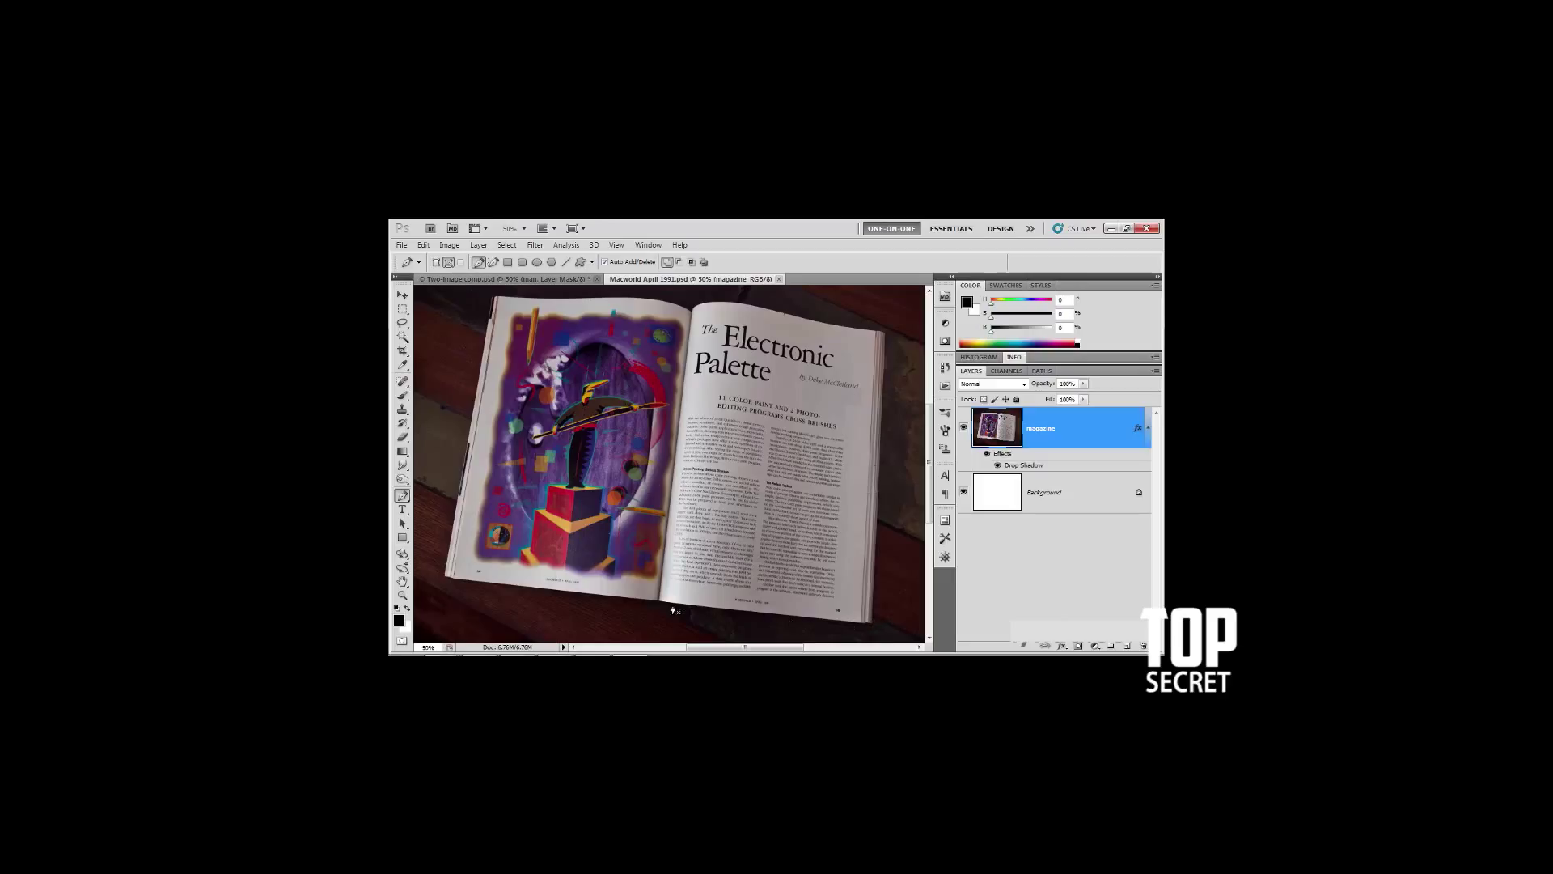
mouse_move(573, 309)
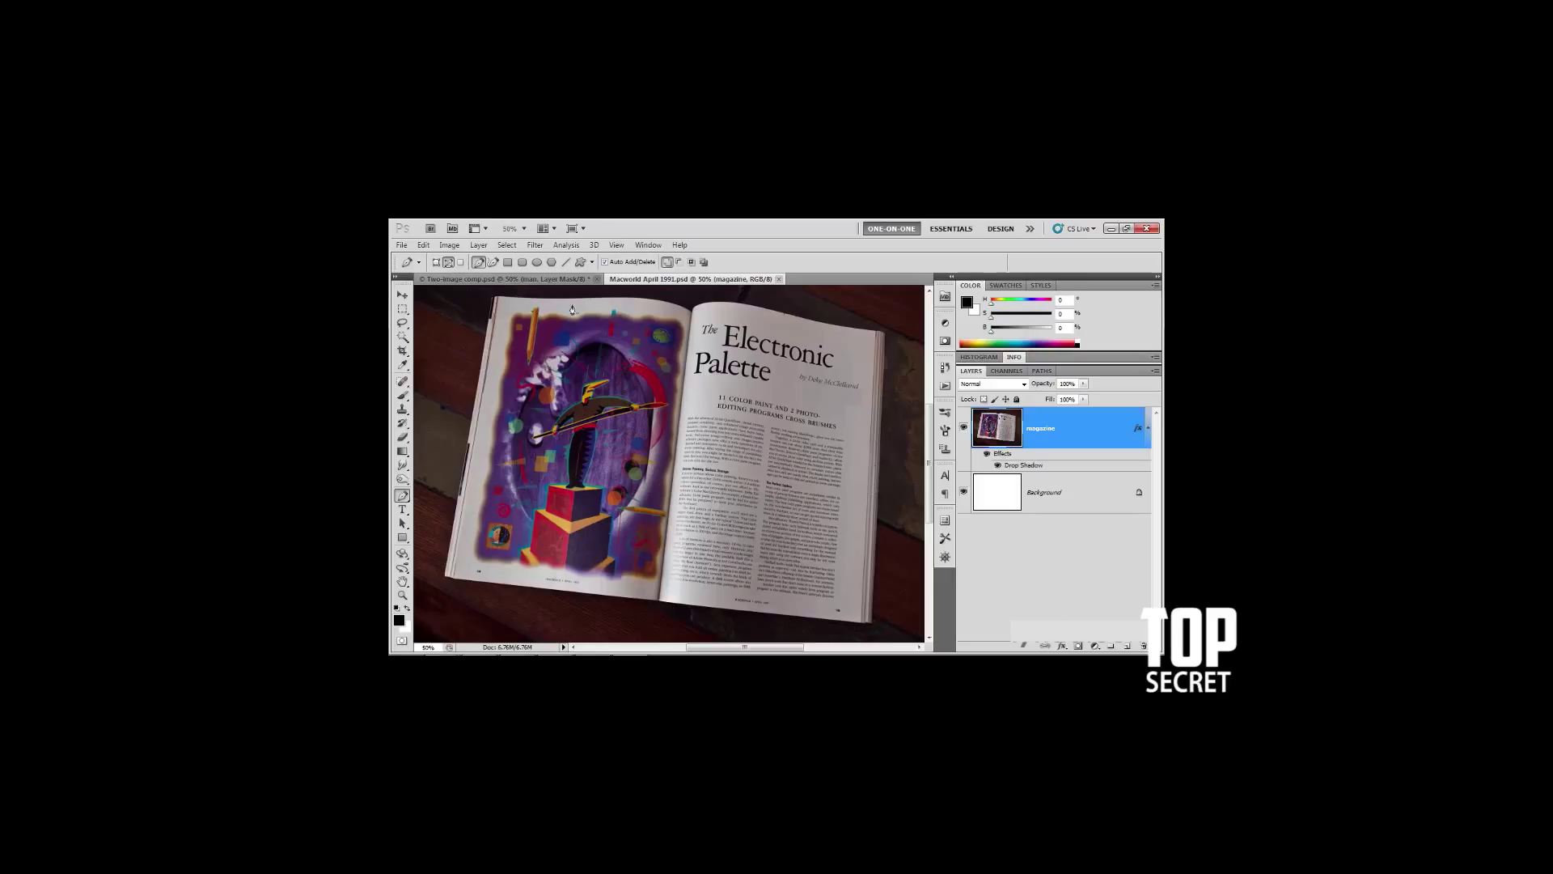
mouse_move(859, 305)
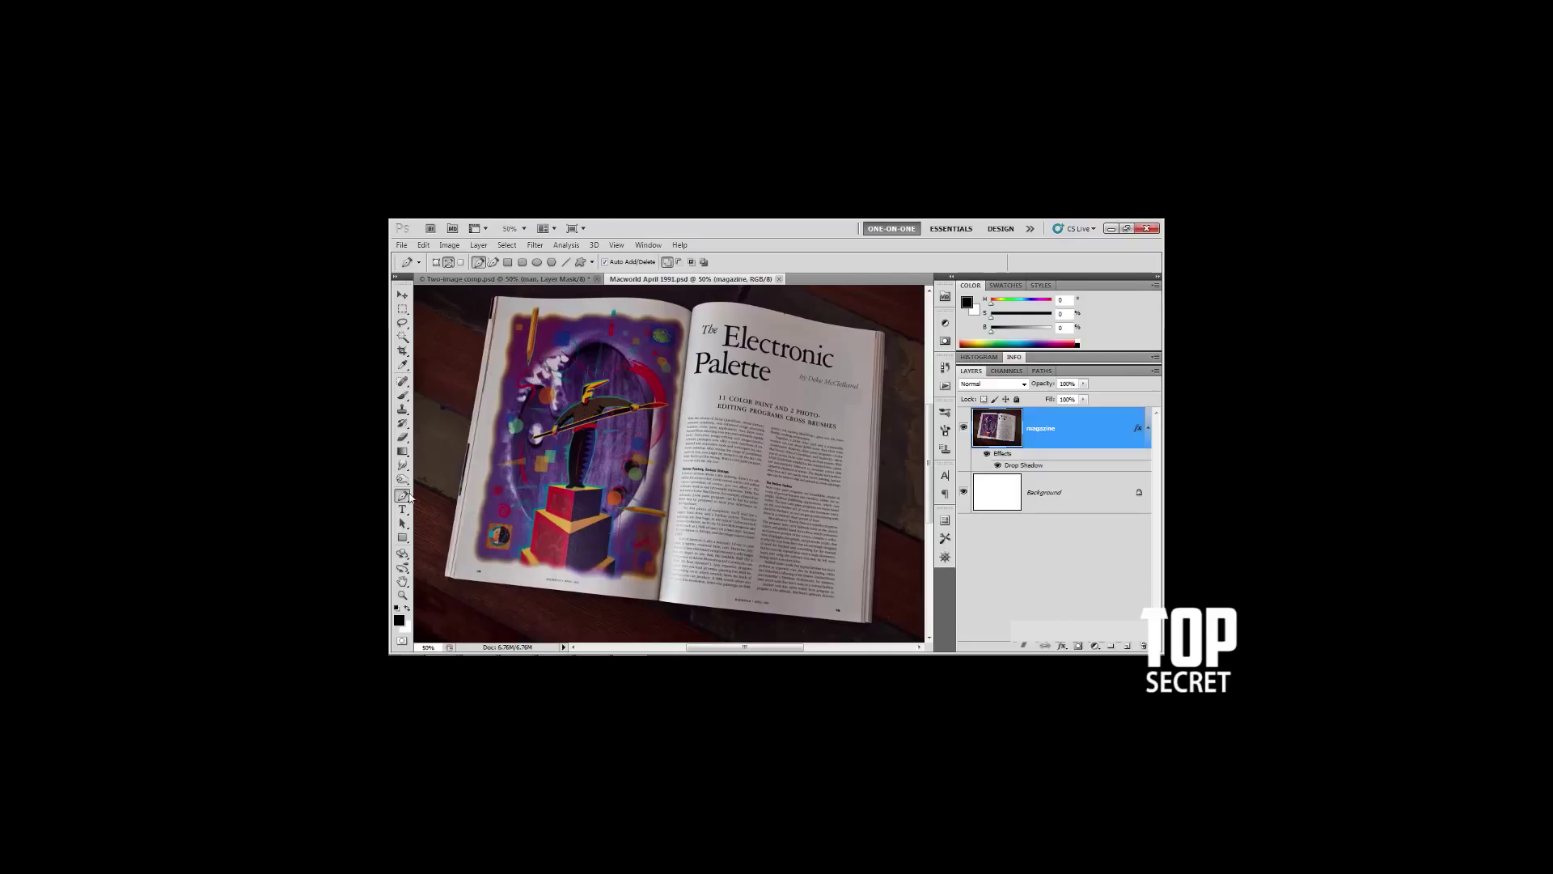
mouse_move(402, 497)
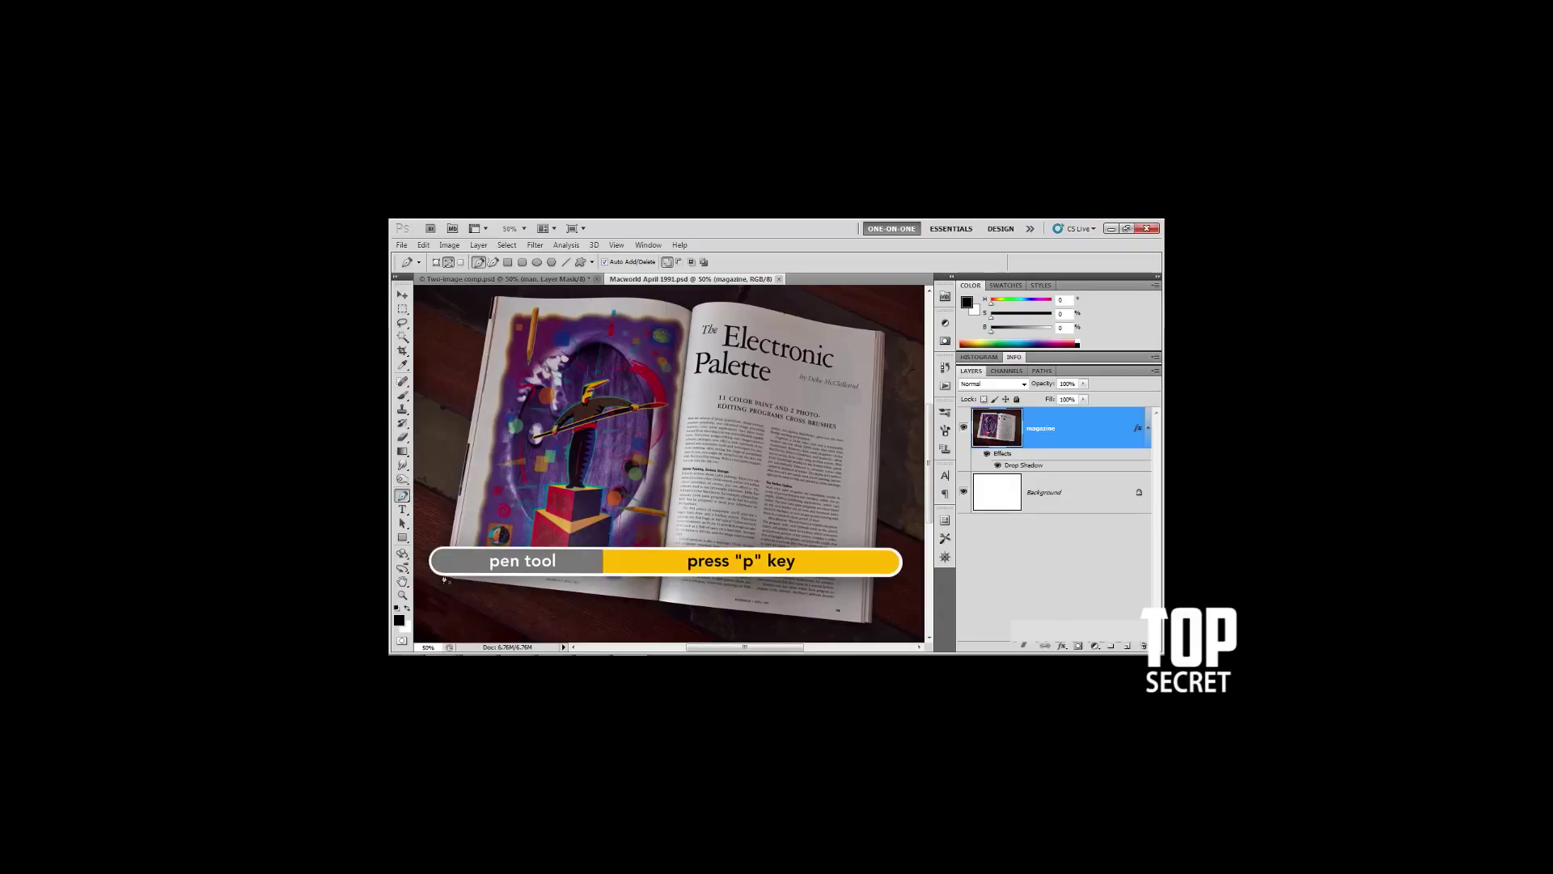
- Select the Work Path in the Paths panel with the Pen tool active
key(p)
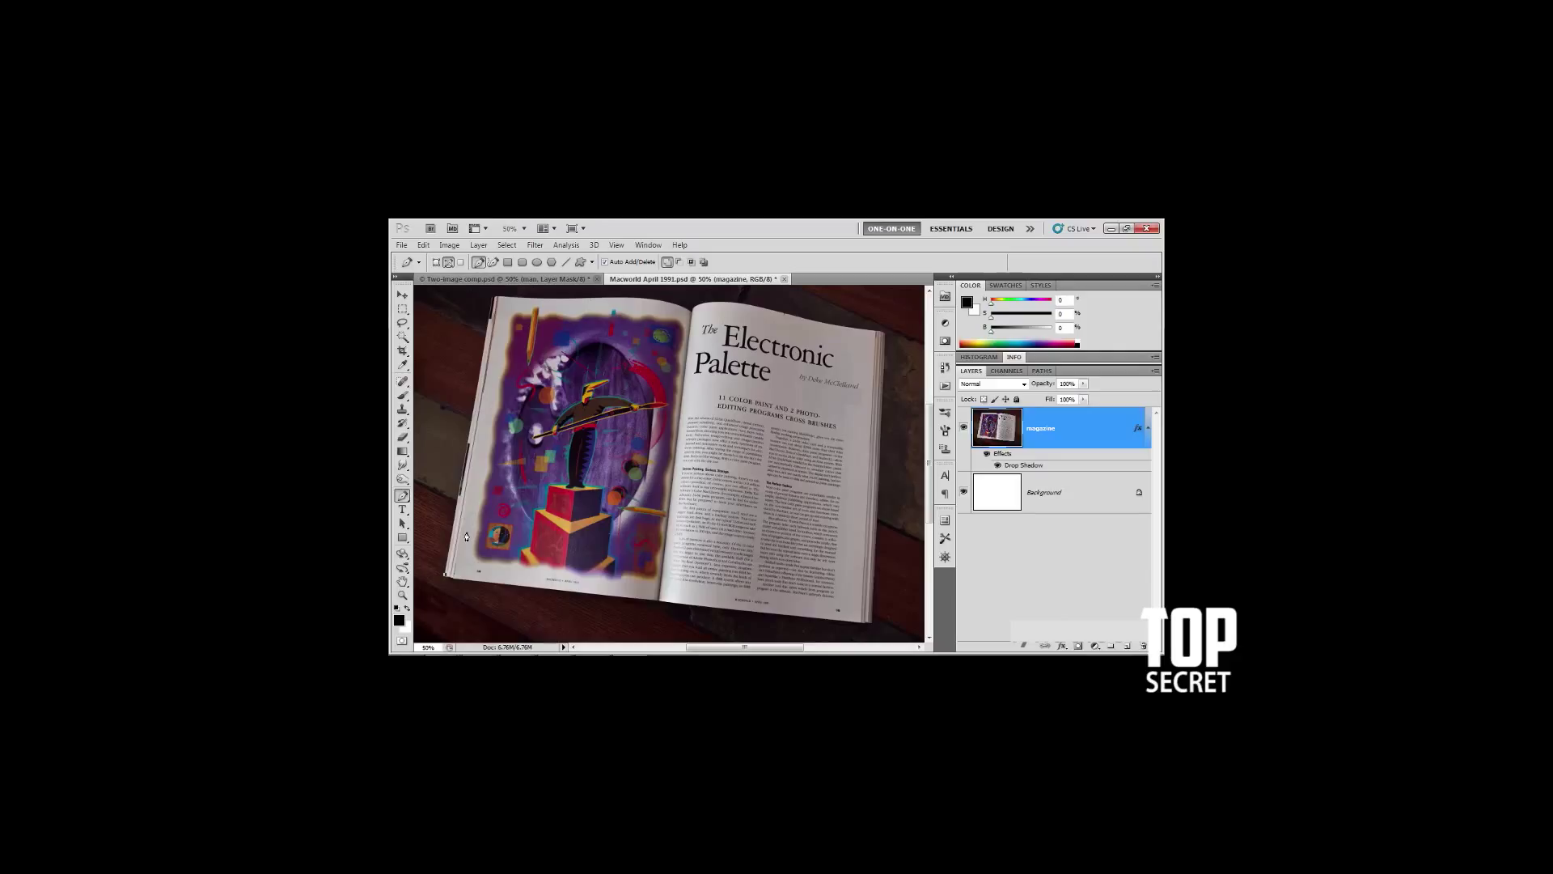
mouse_move(447, 587)
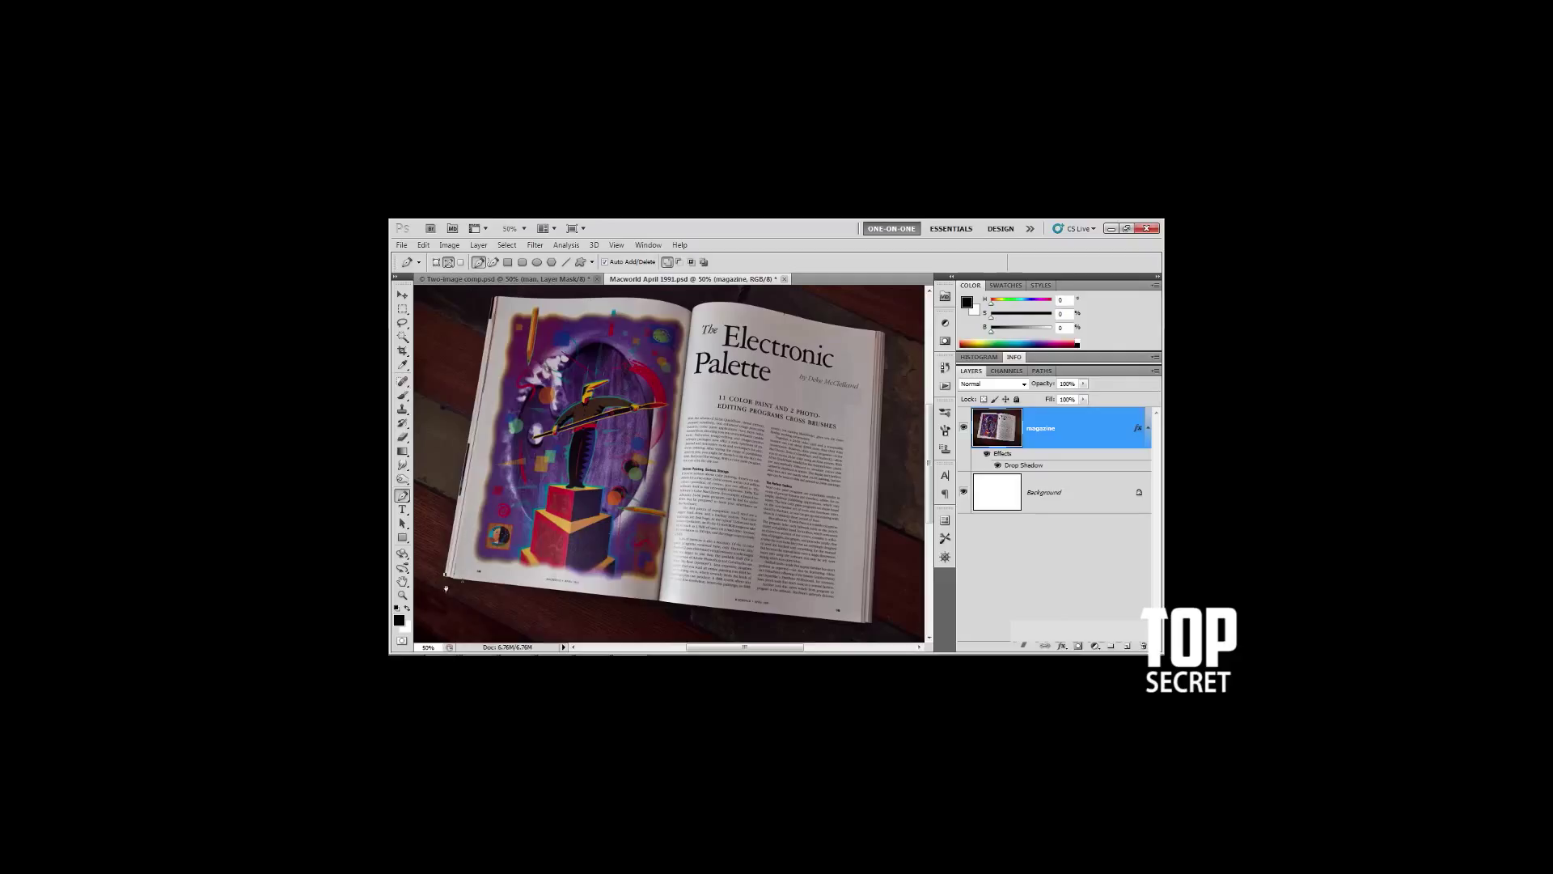
mouse_move(442, 475)
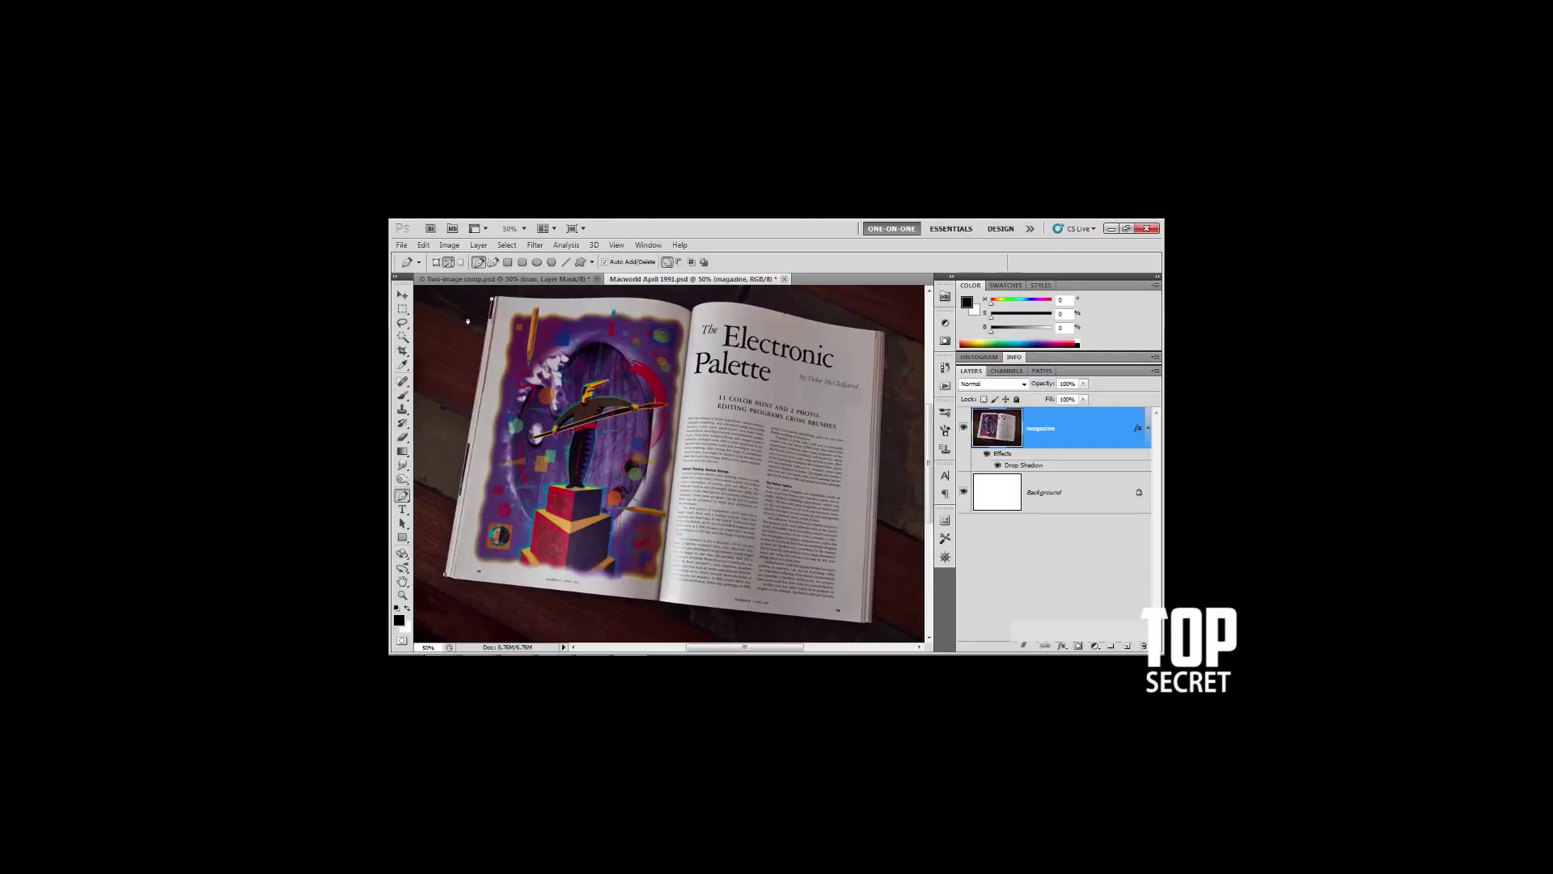
mouse_move(437, 586)
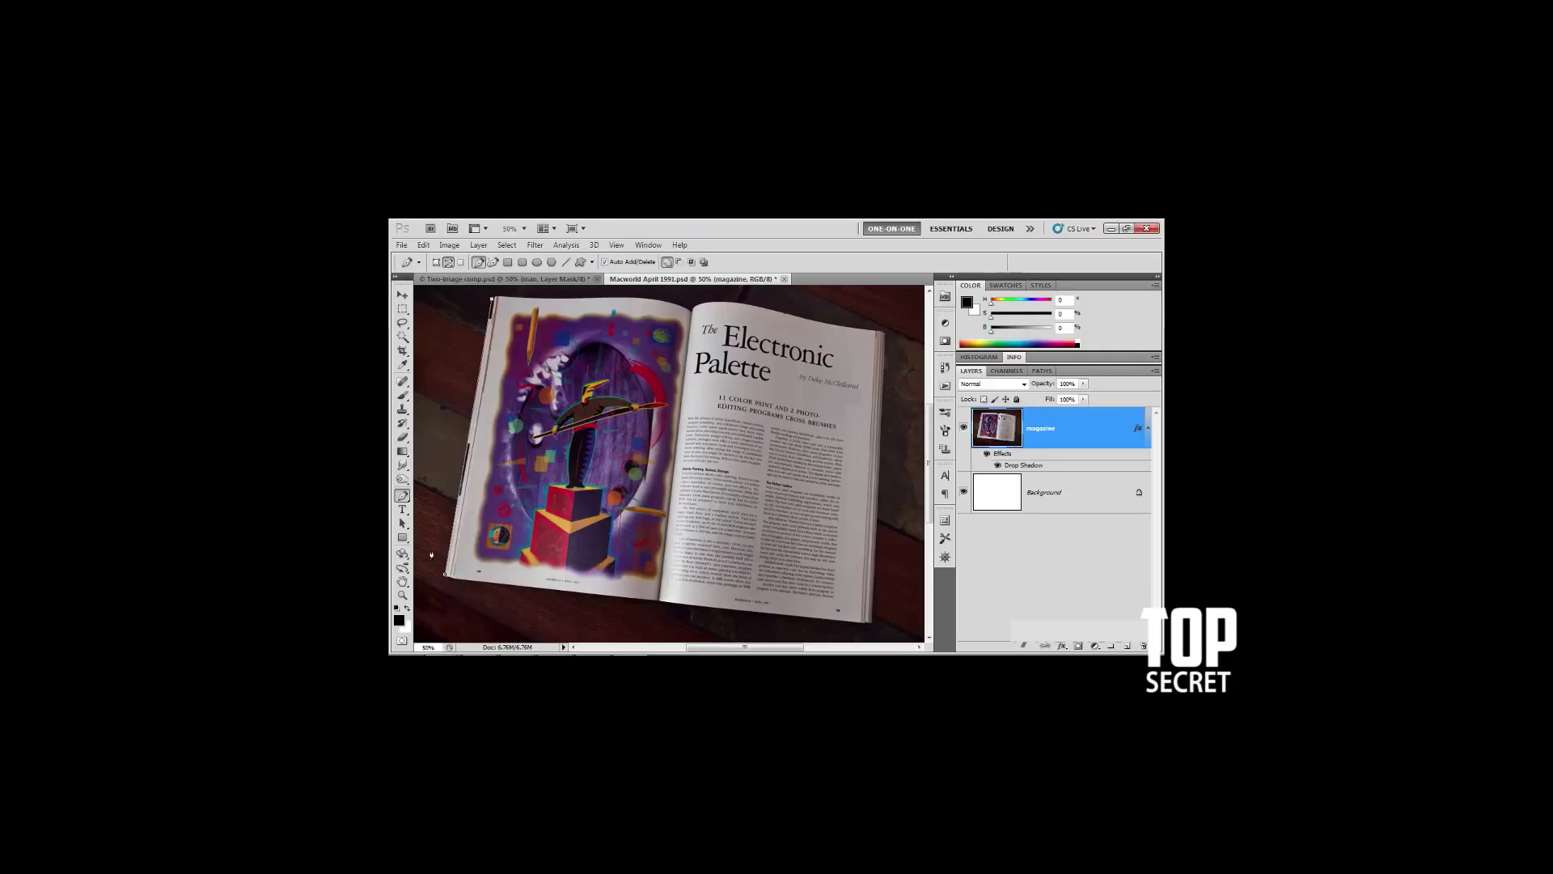
mouse_move(483, 301)
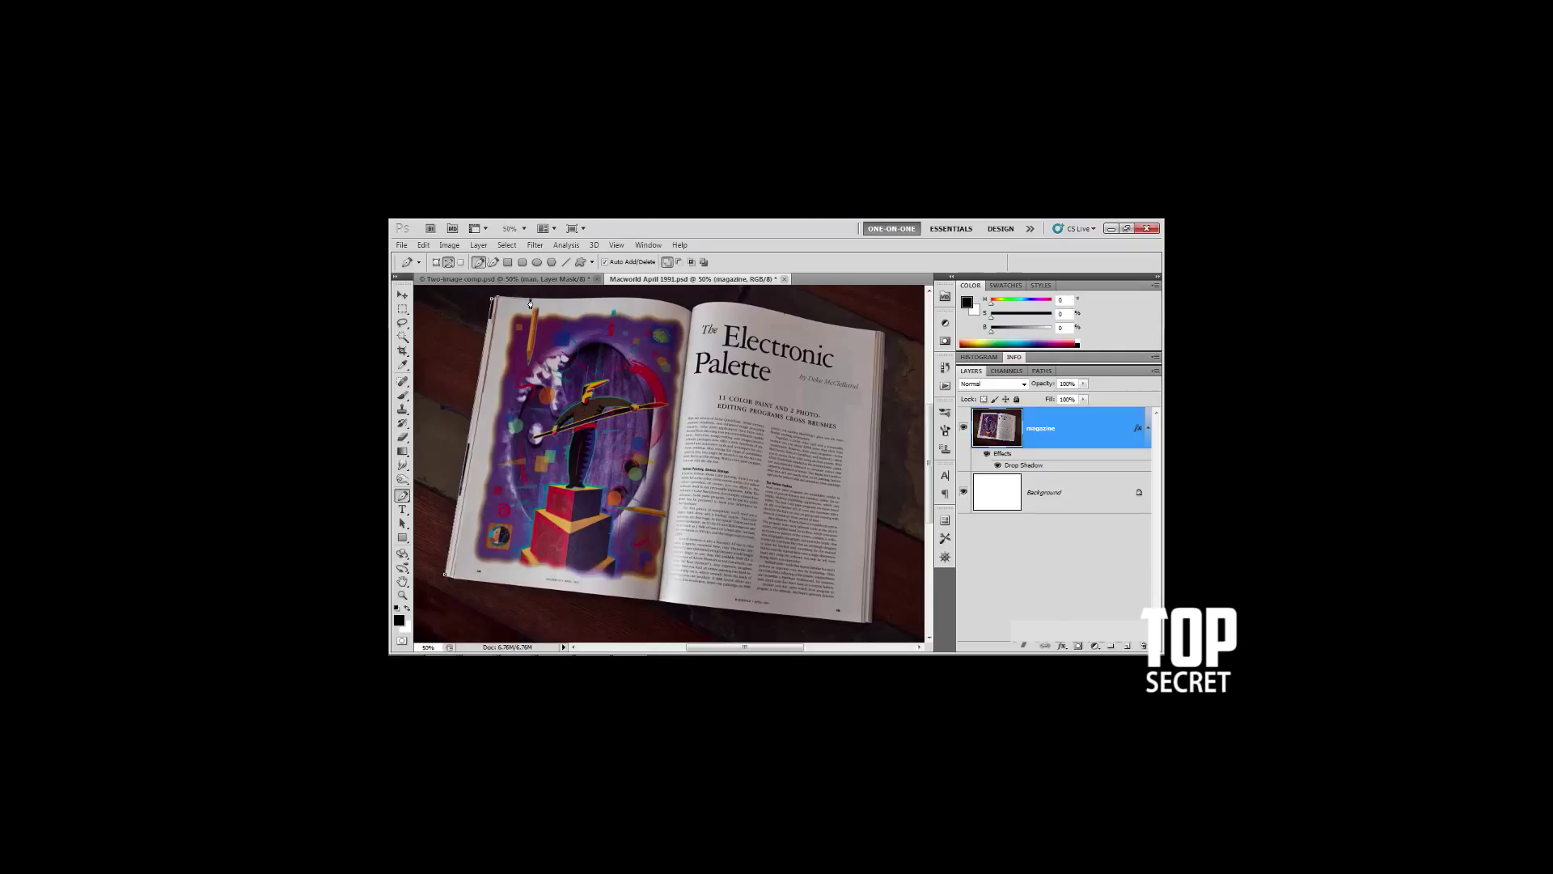
mouse_move(592, 301)
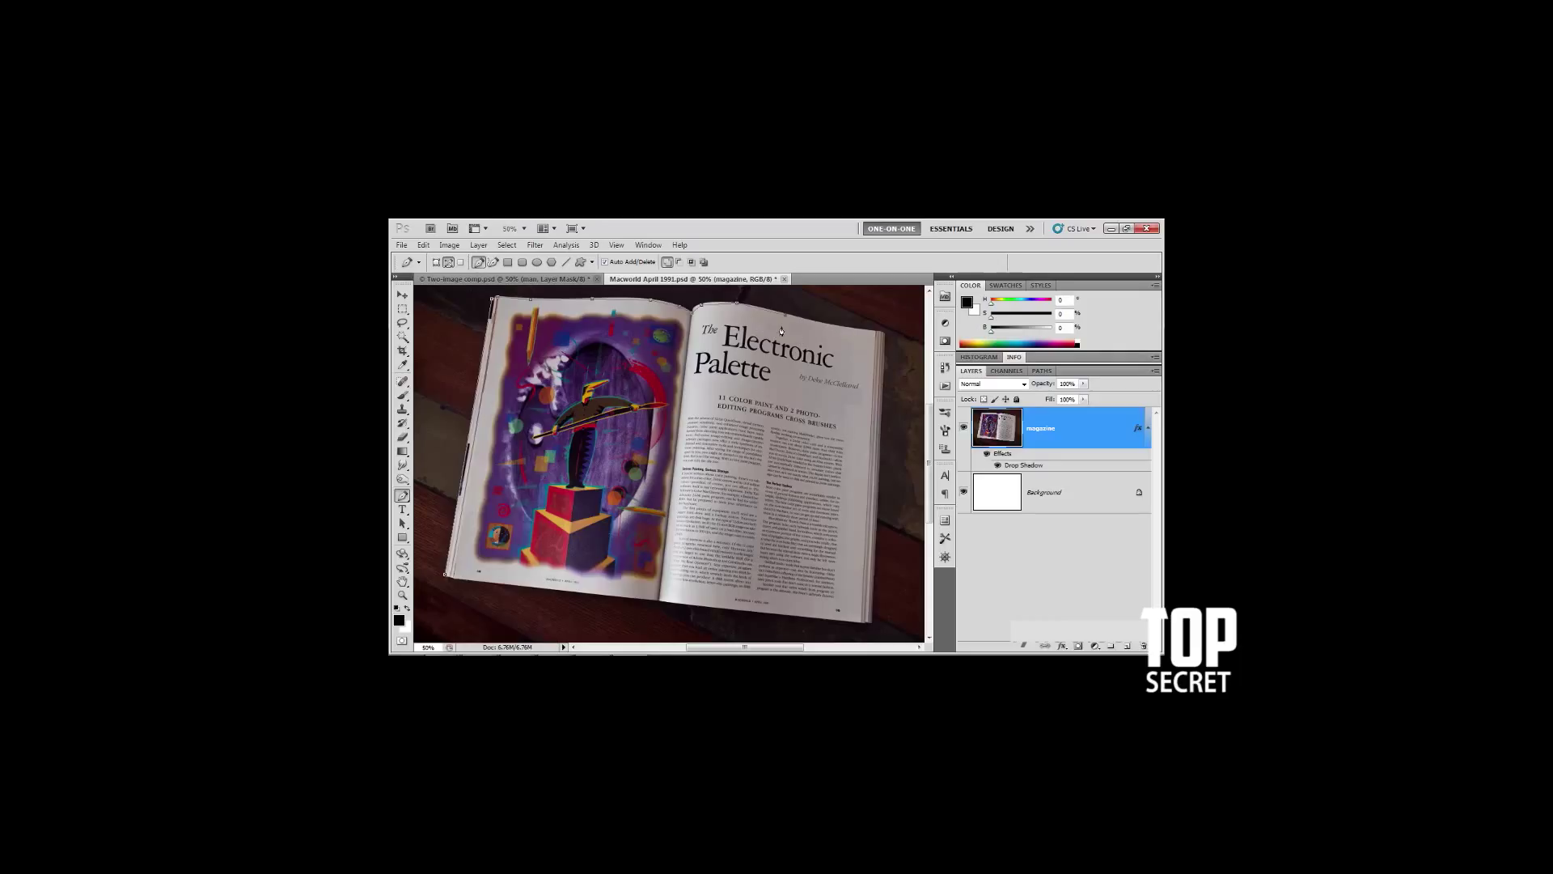
mouse_move(835, 317)
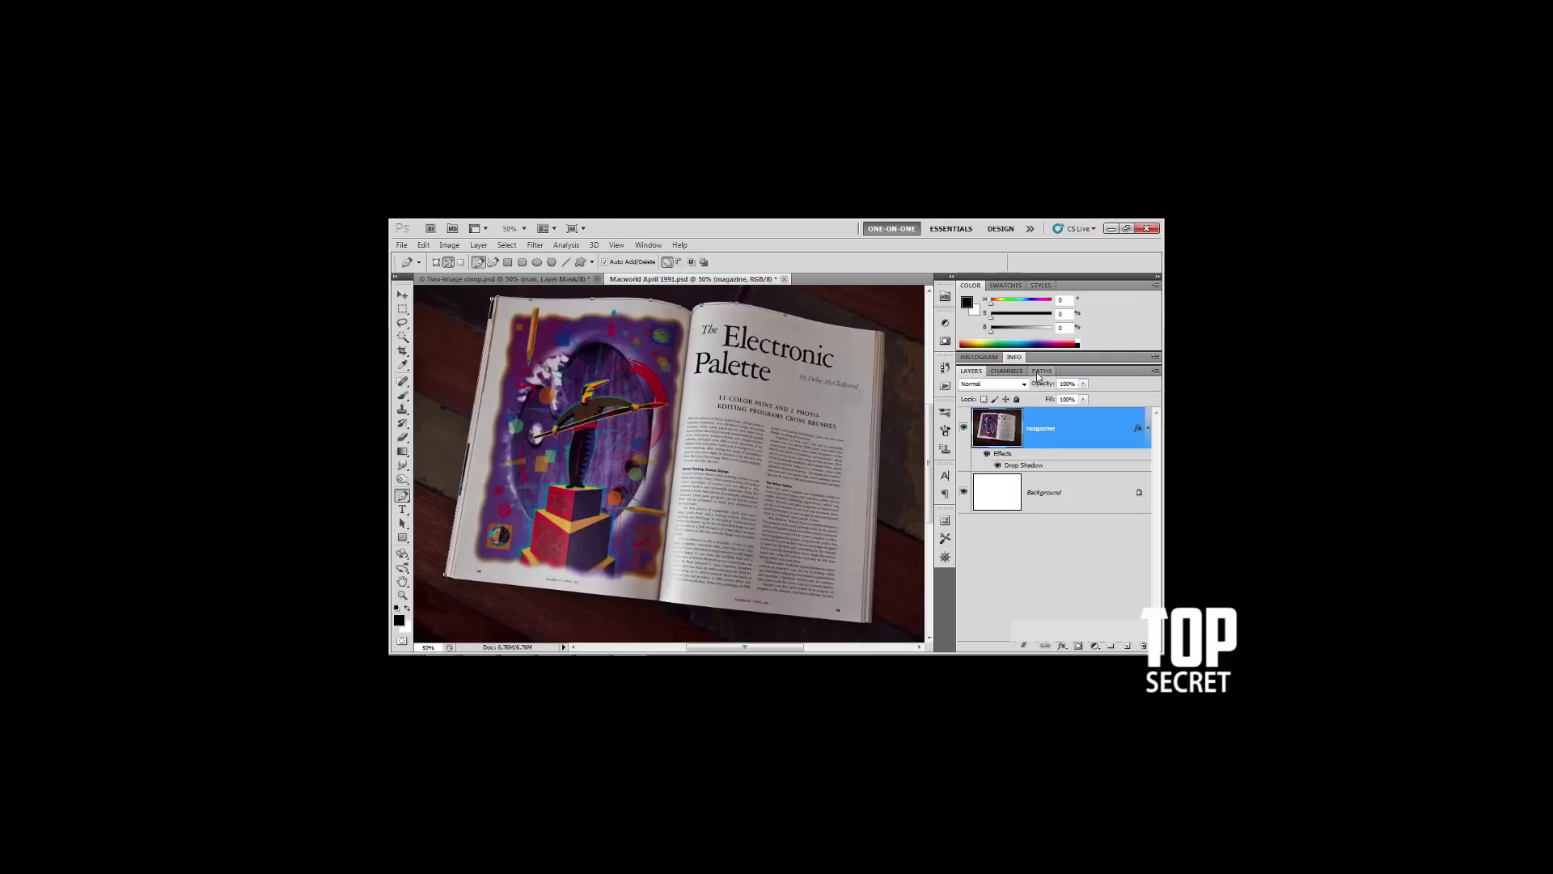
click(1042, 371)
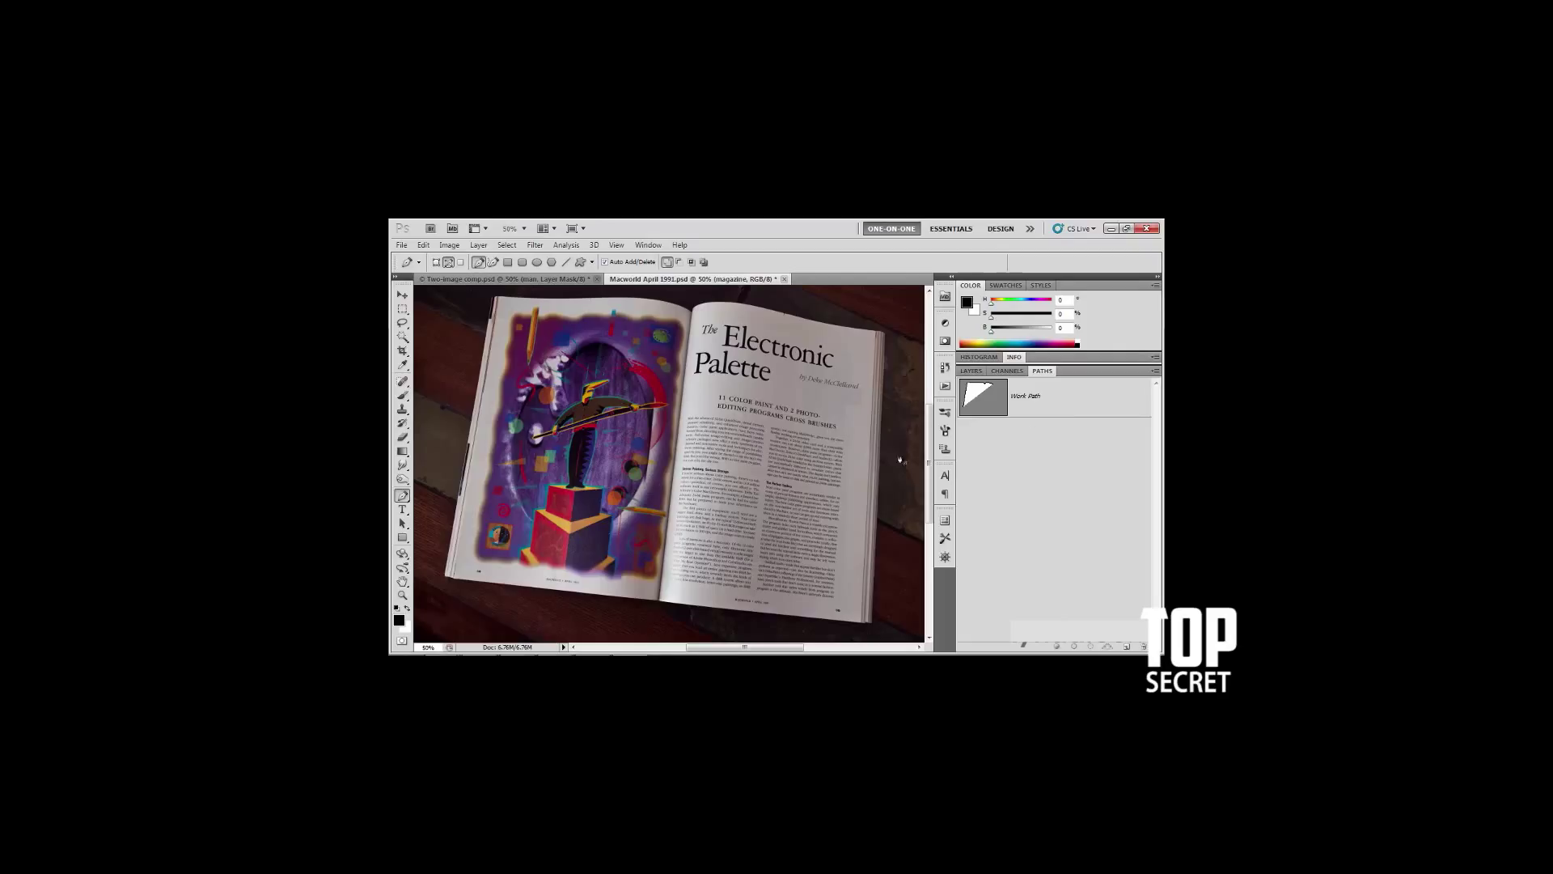
mouse_move(832, 334)
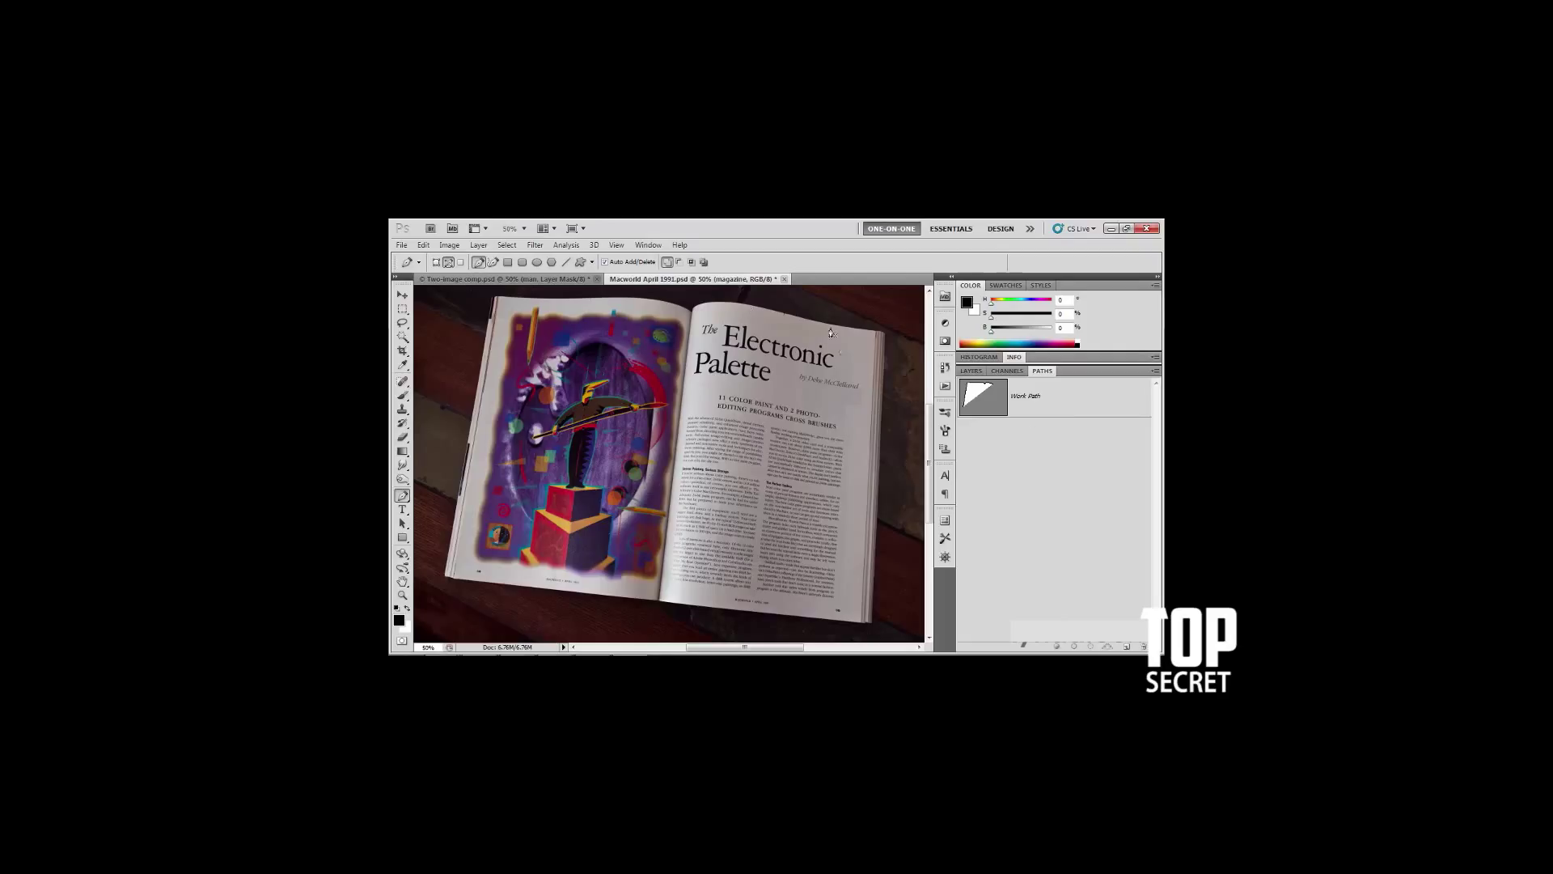
mouse_move(1072, 401)
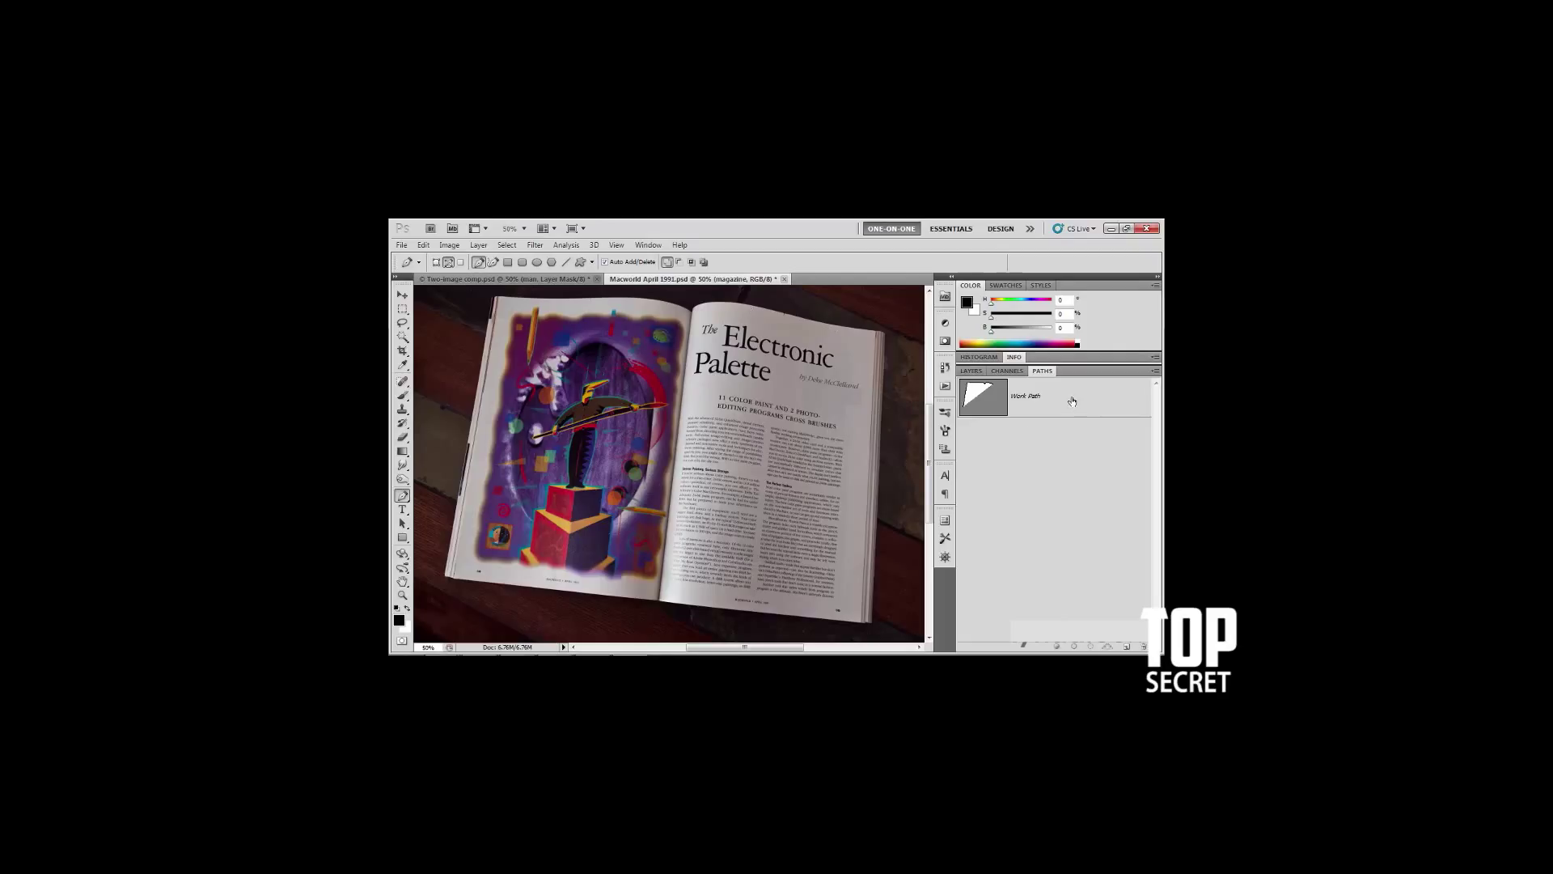
click(1045, 396)
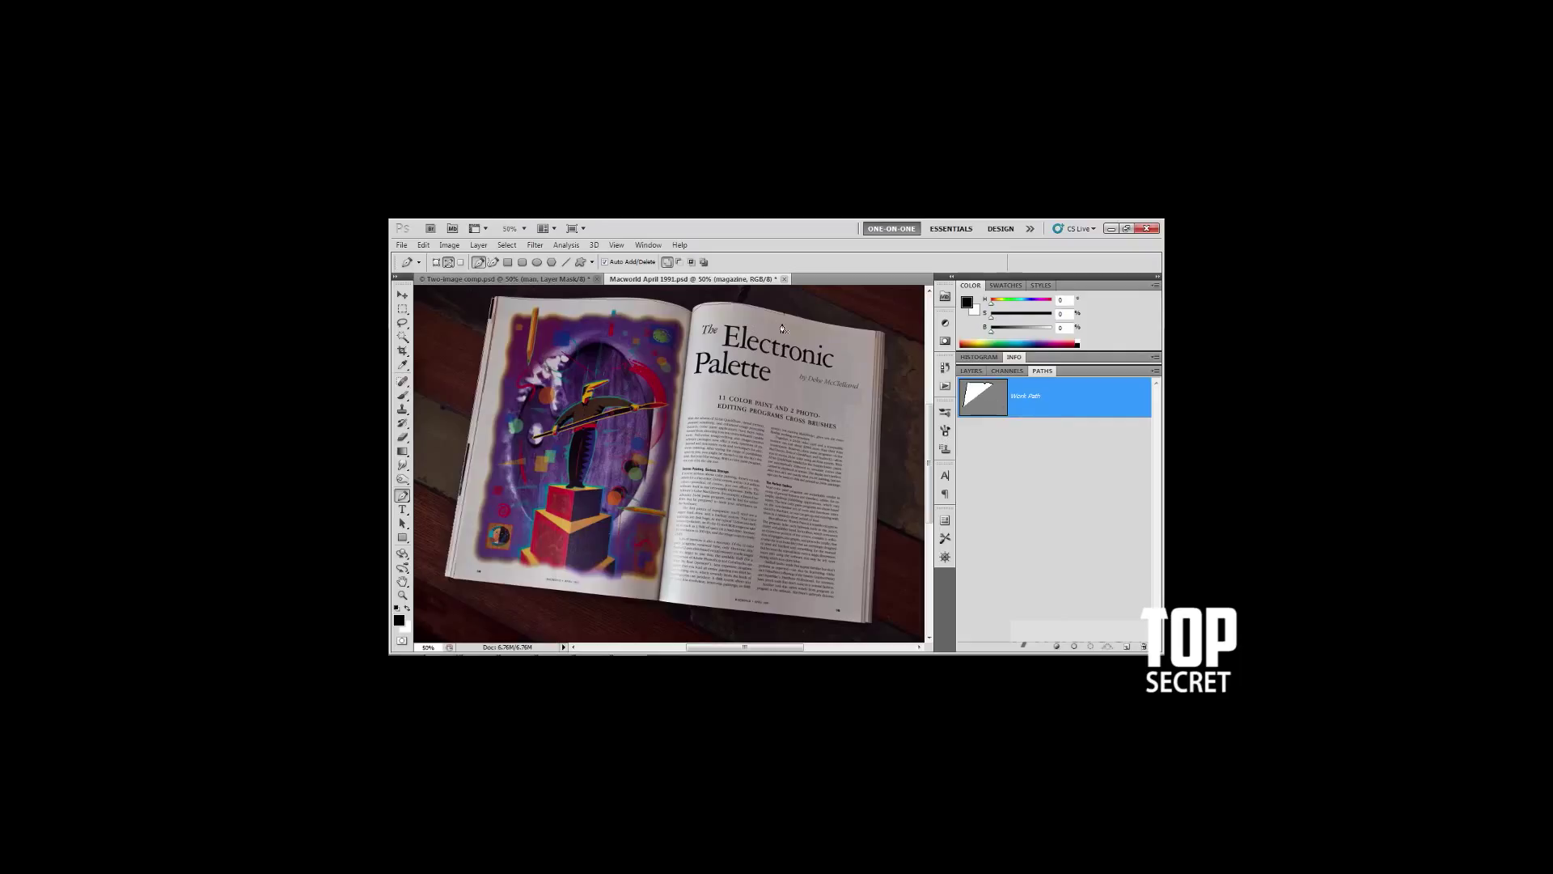
mouse_move(841, 337)
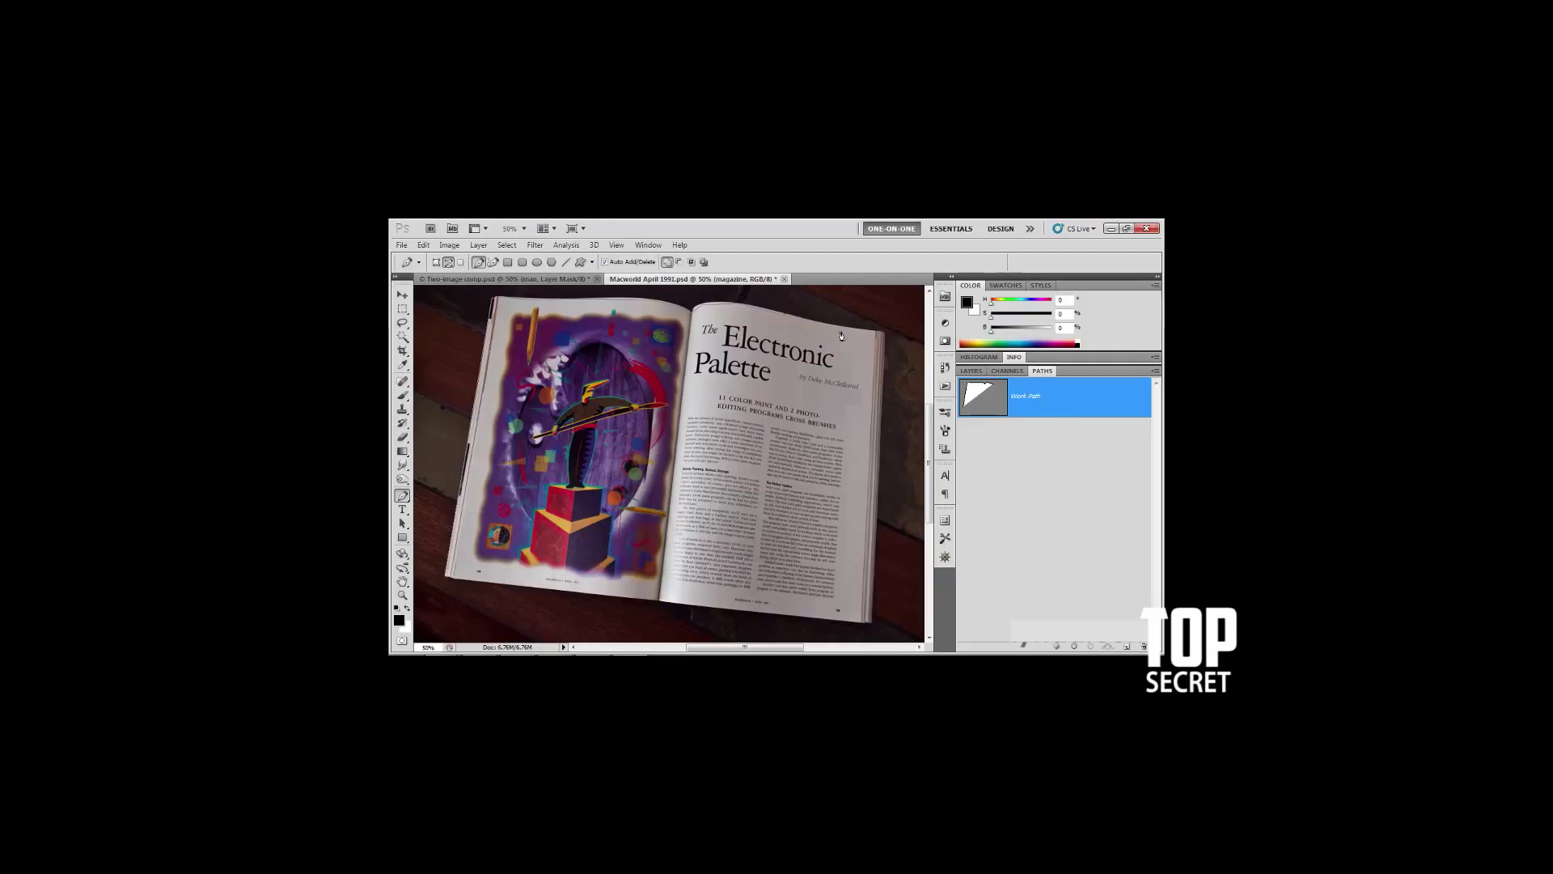
mouse_move(839, 340)
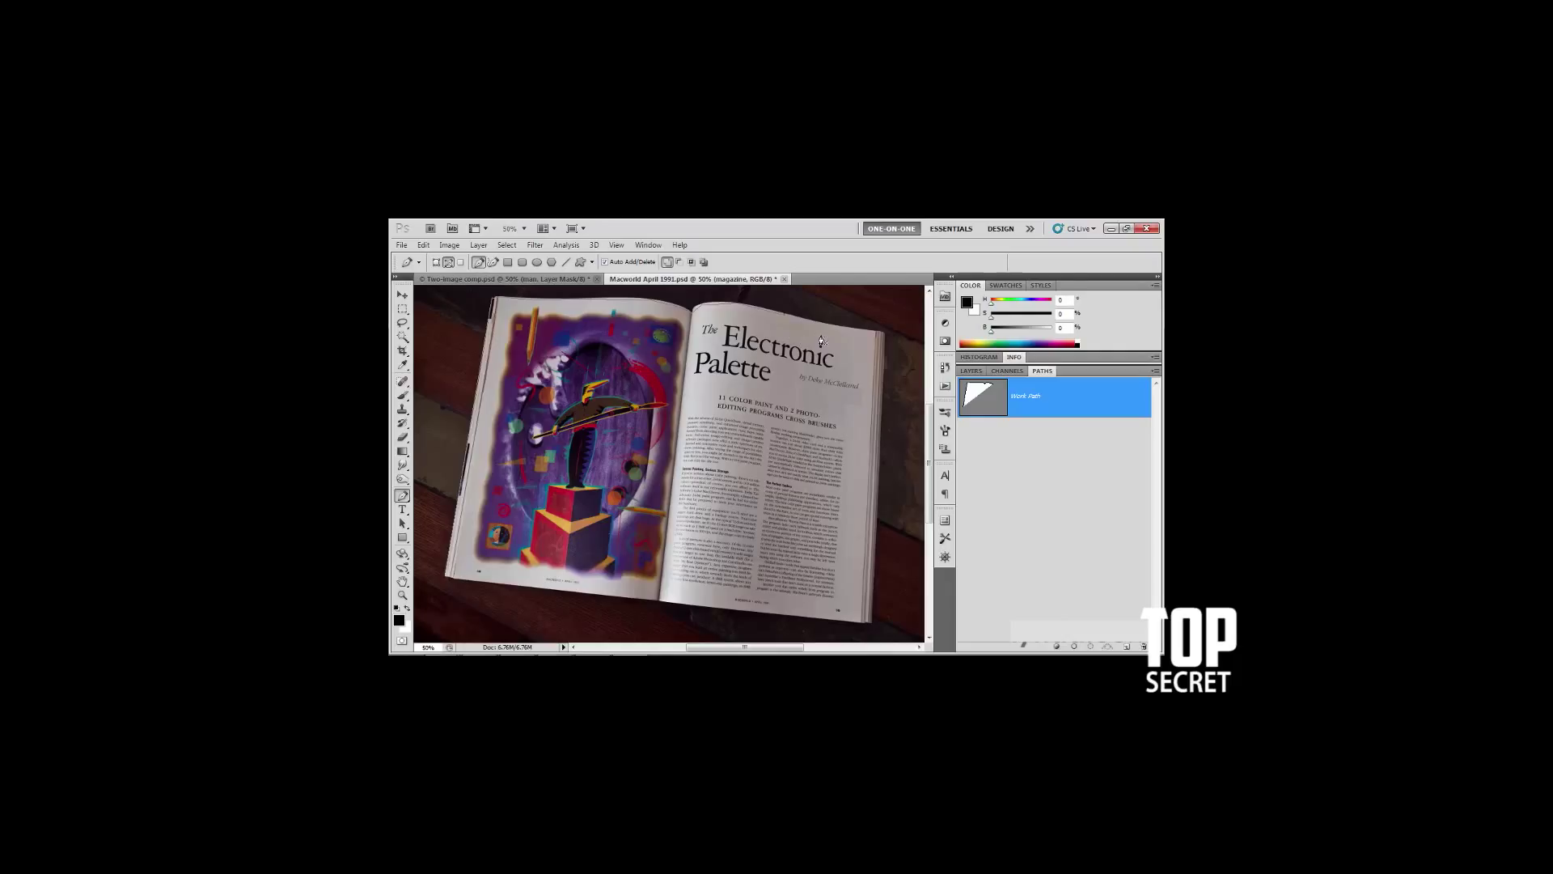
mouse_move(848, 433)
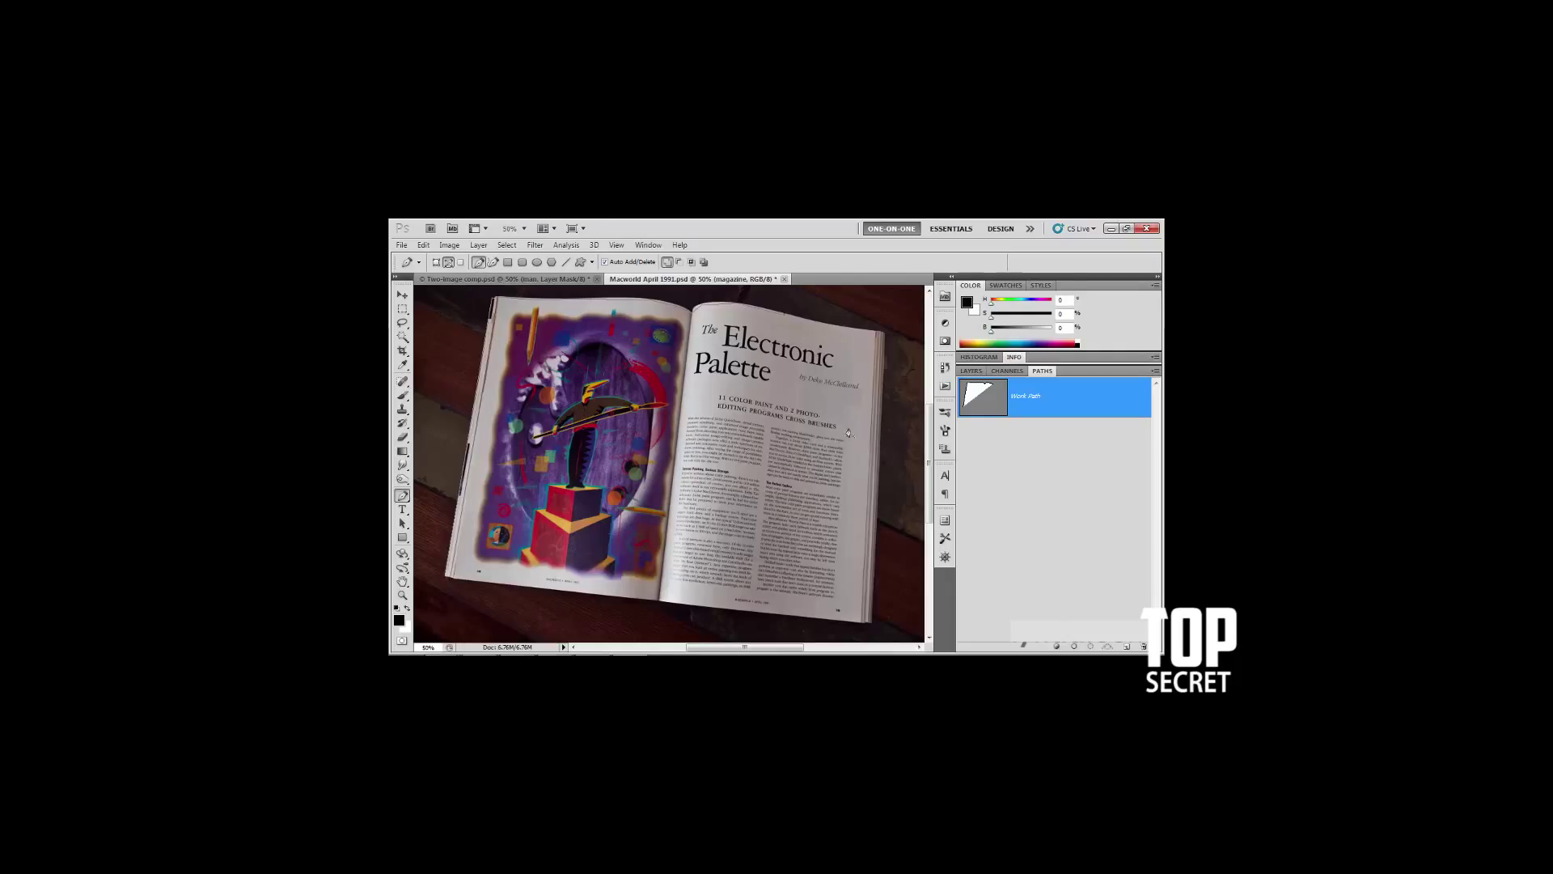
mouse_move(854, 448)
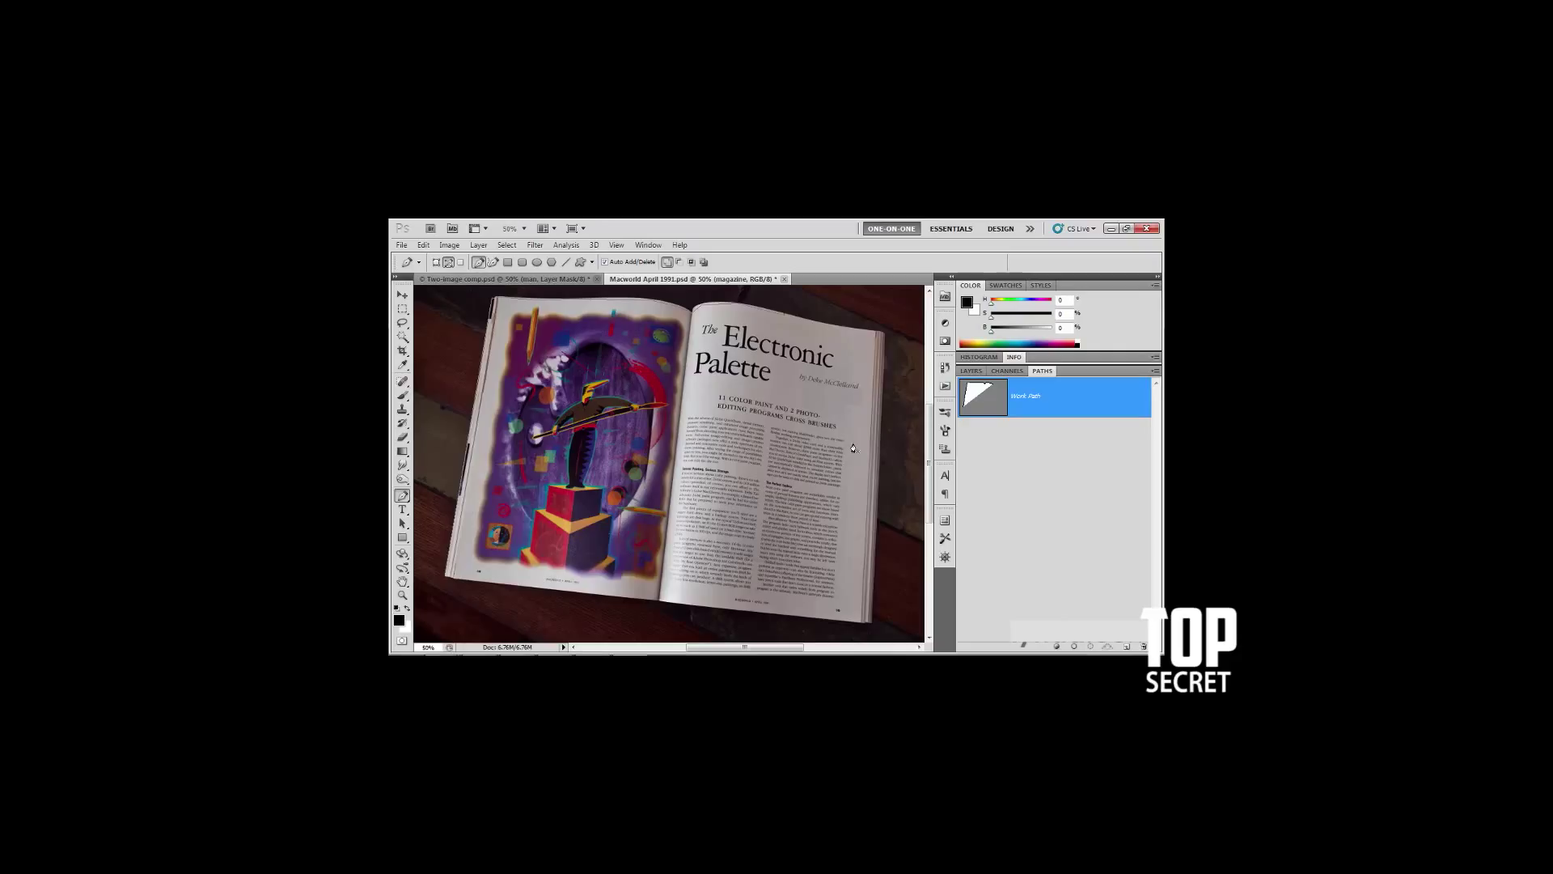
mouse_move(848, 411)
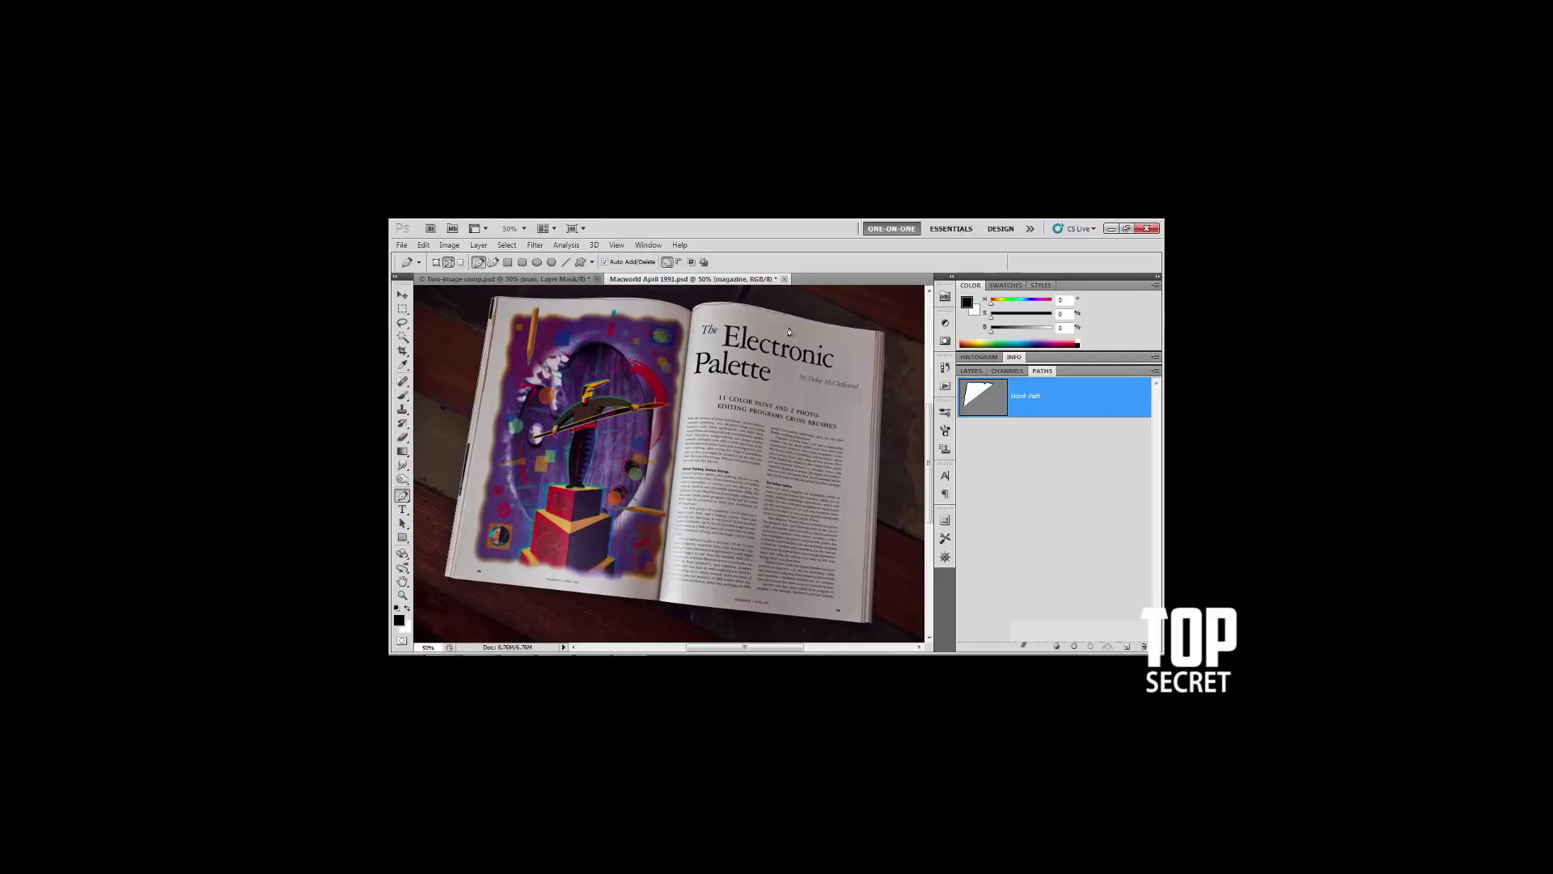
mouse_move(782, 326)
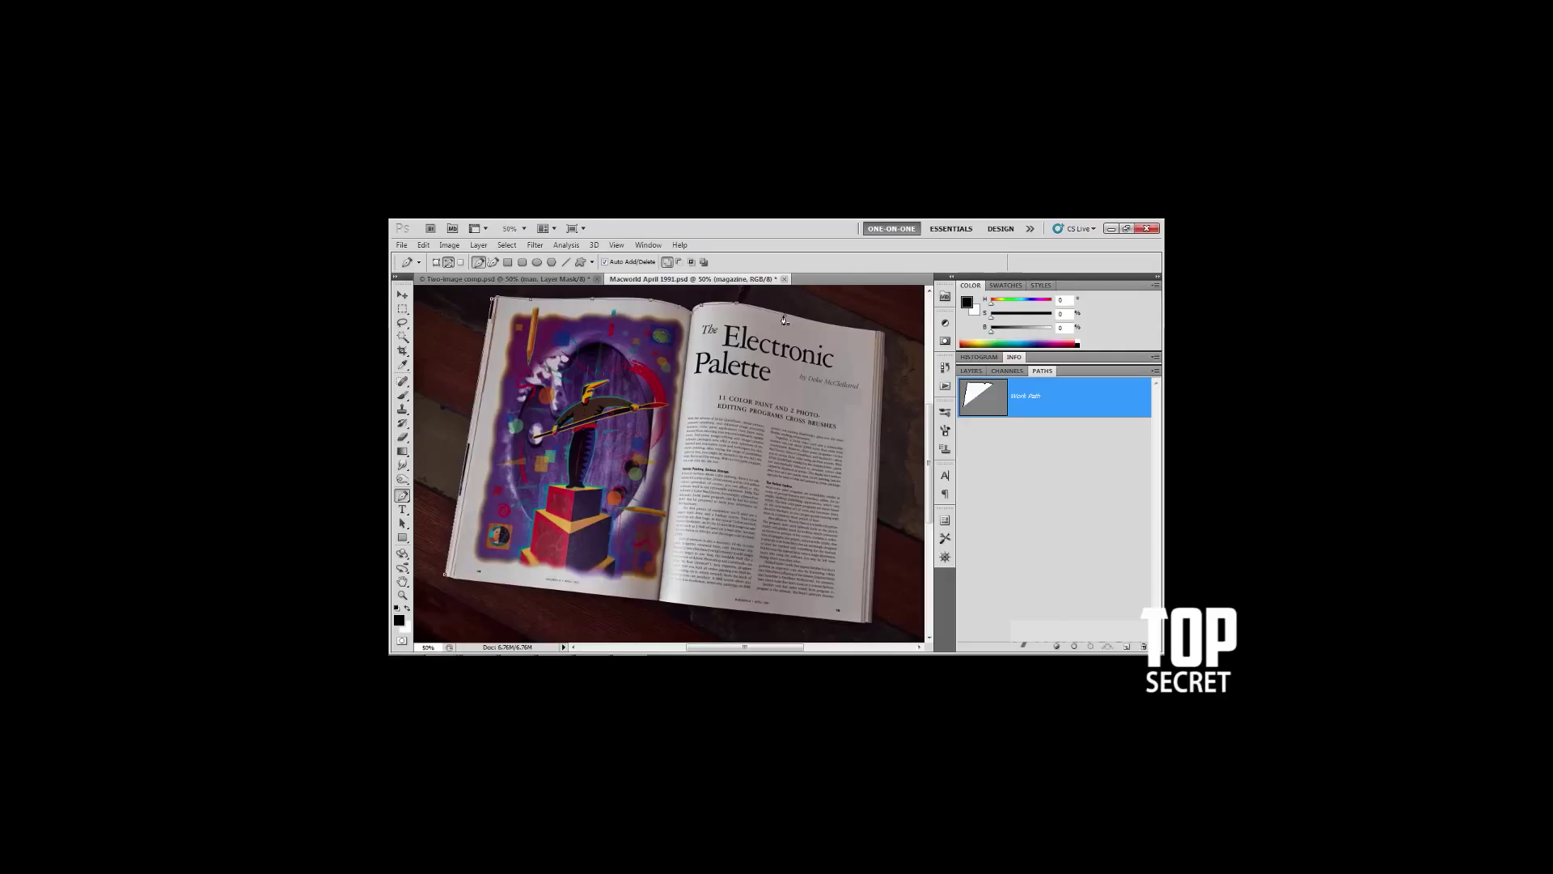
mouse_move(806, 333)
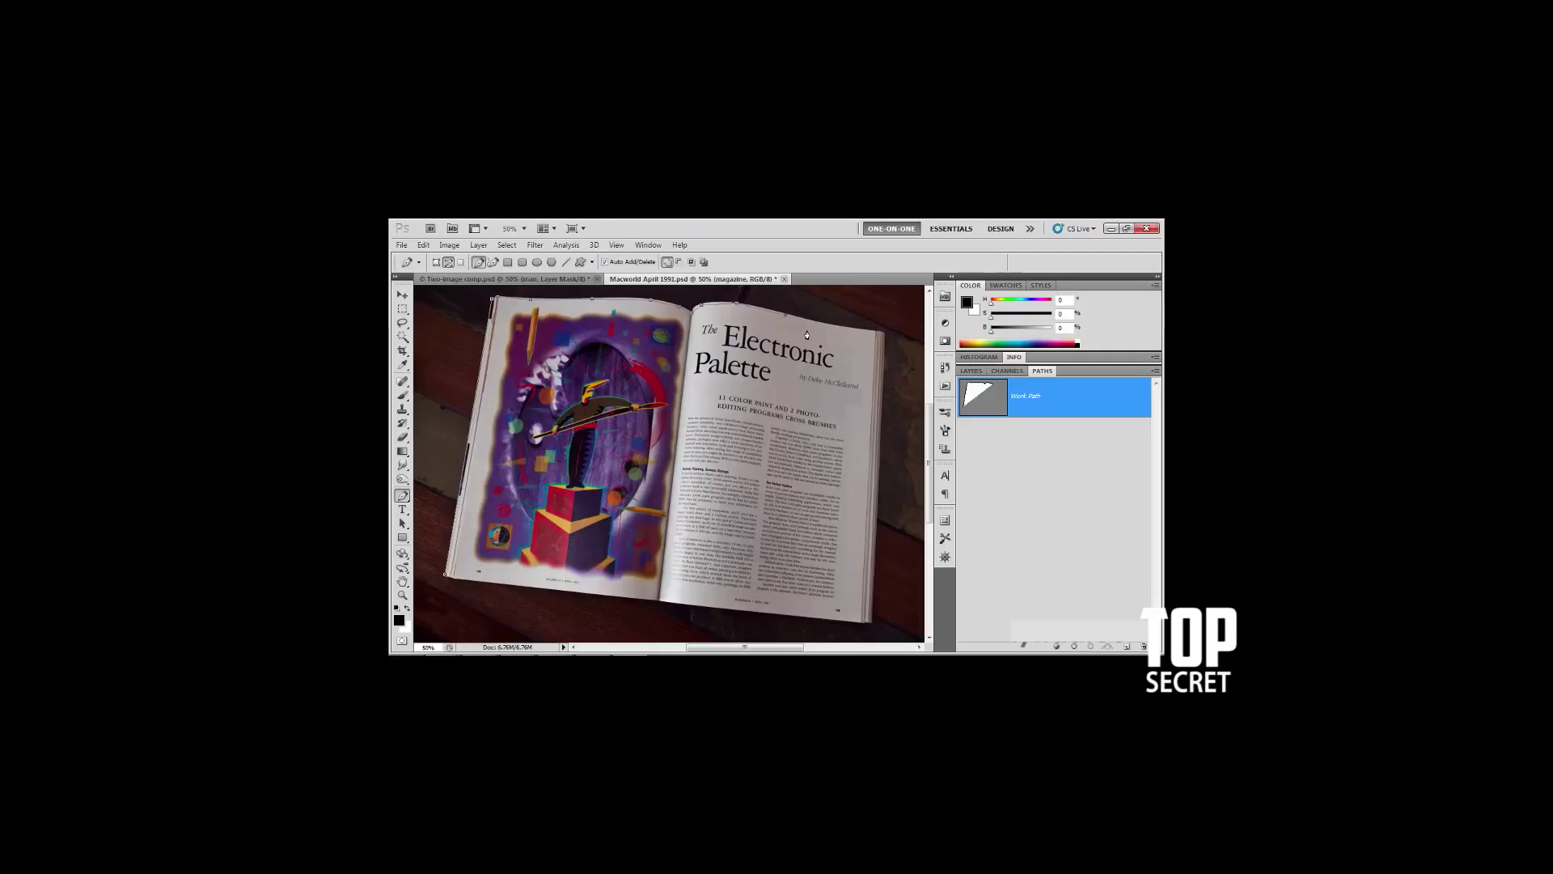
mouse_move(841, 333)
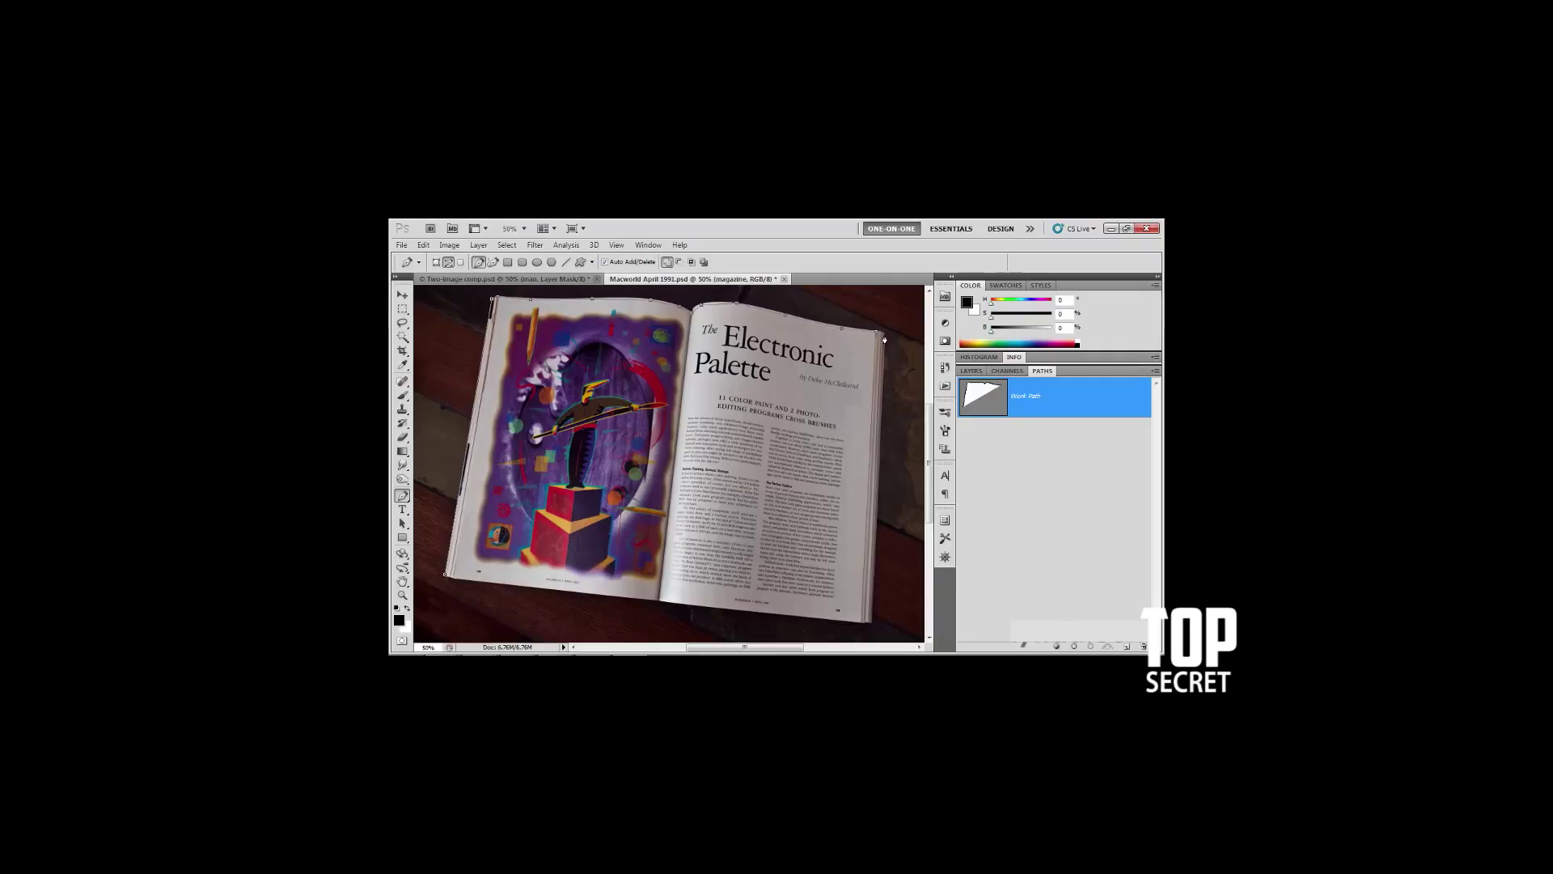
mouse_move(873, 624)
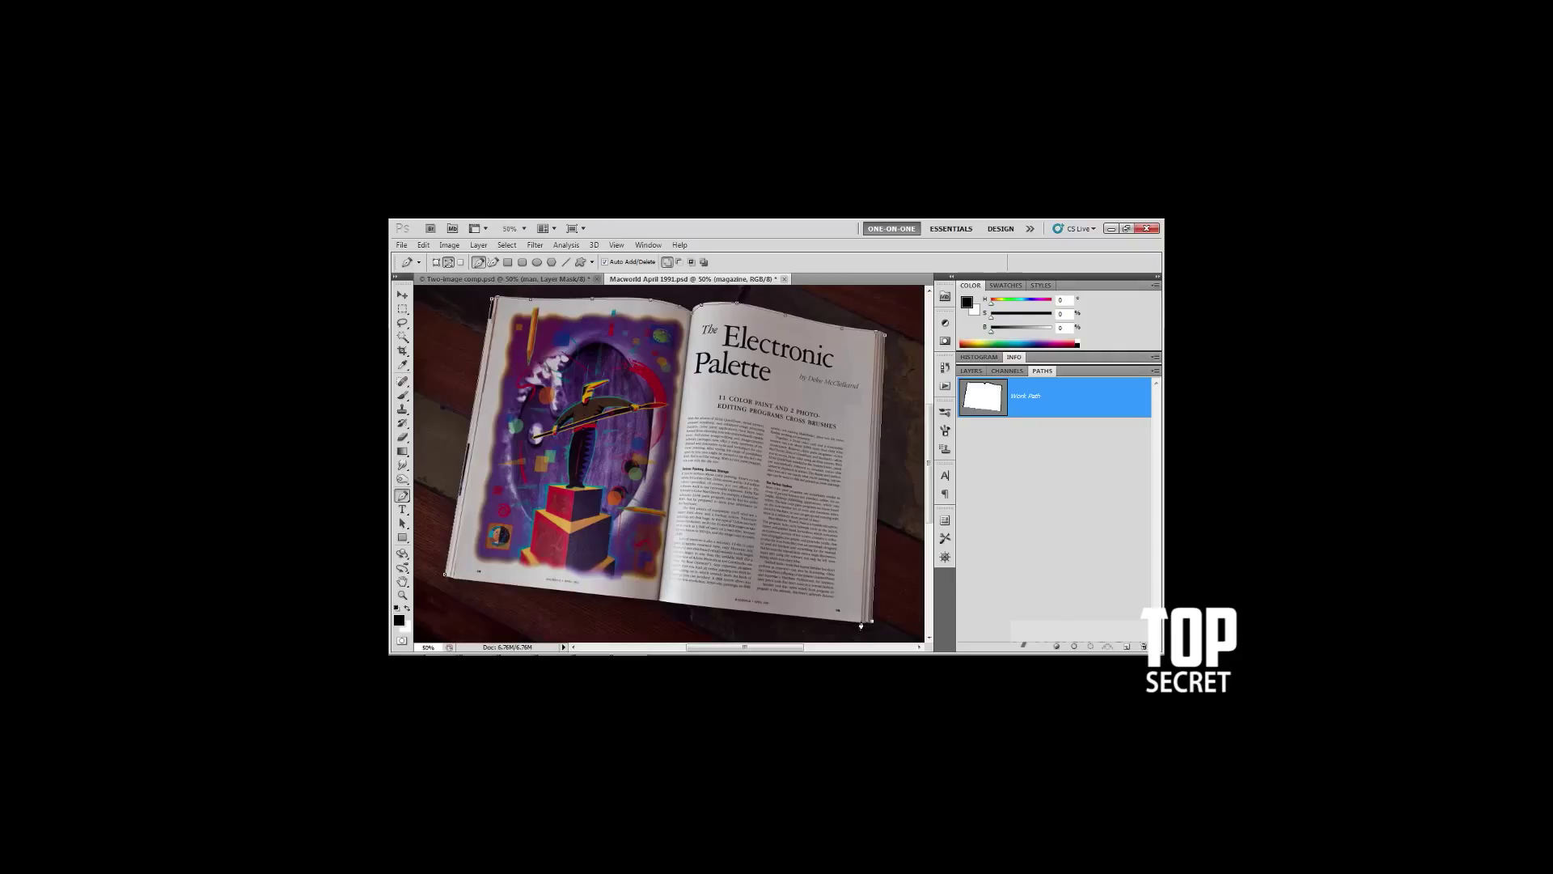
mouse_move(693, 608)
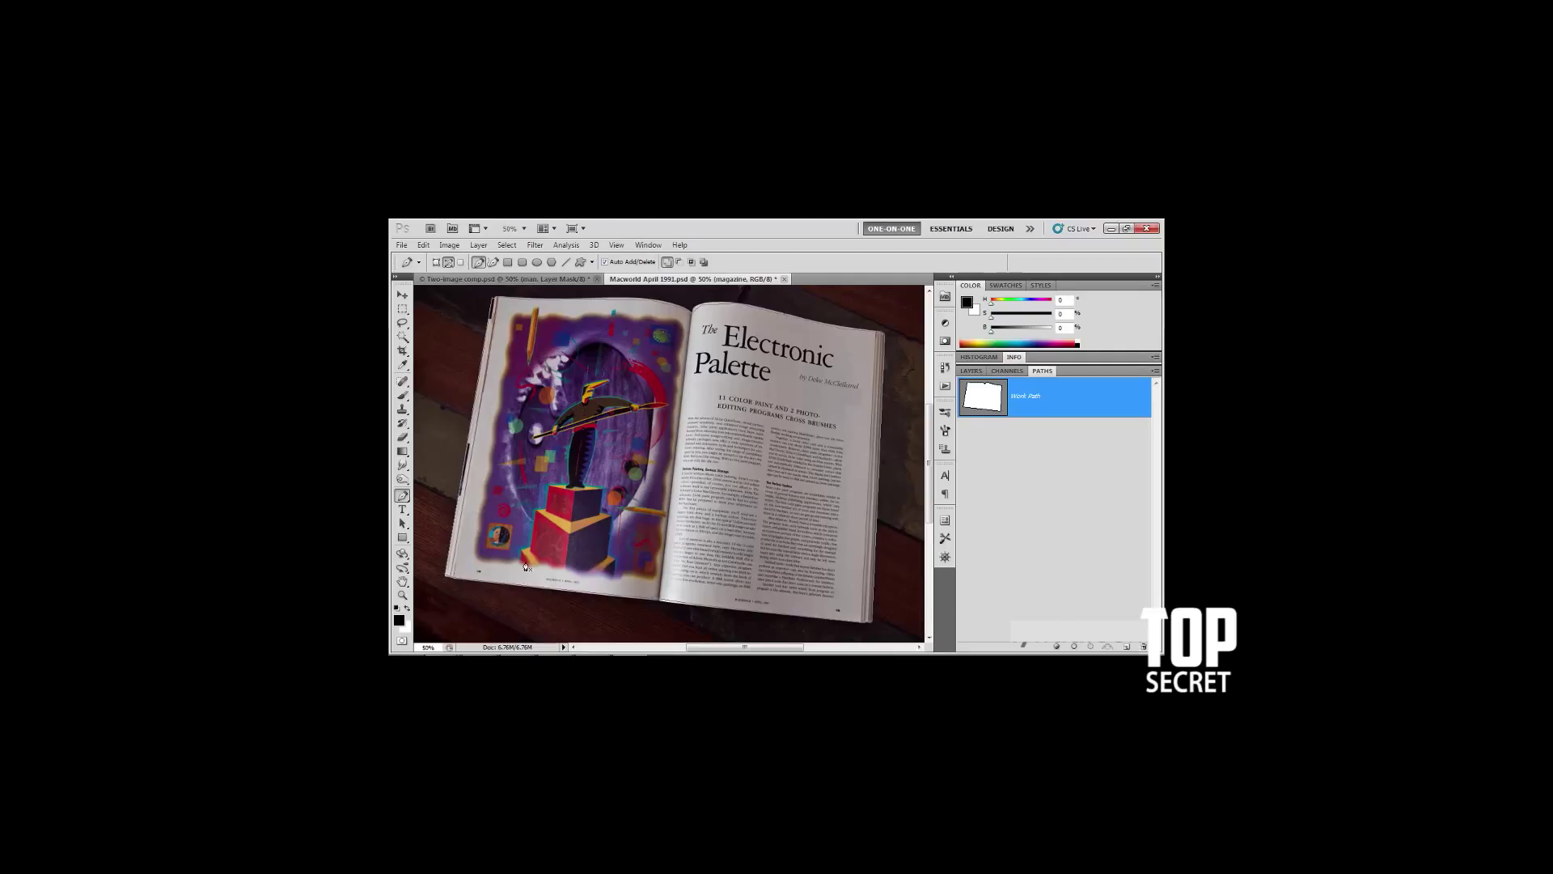
mouse_move(634, 582)
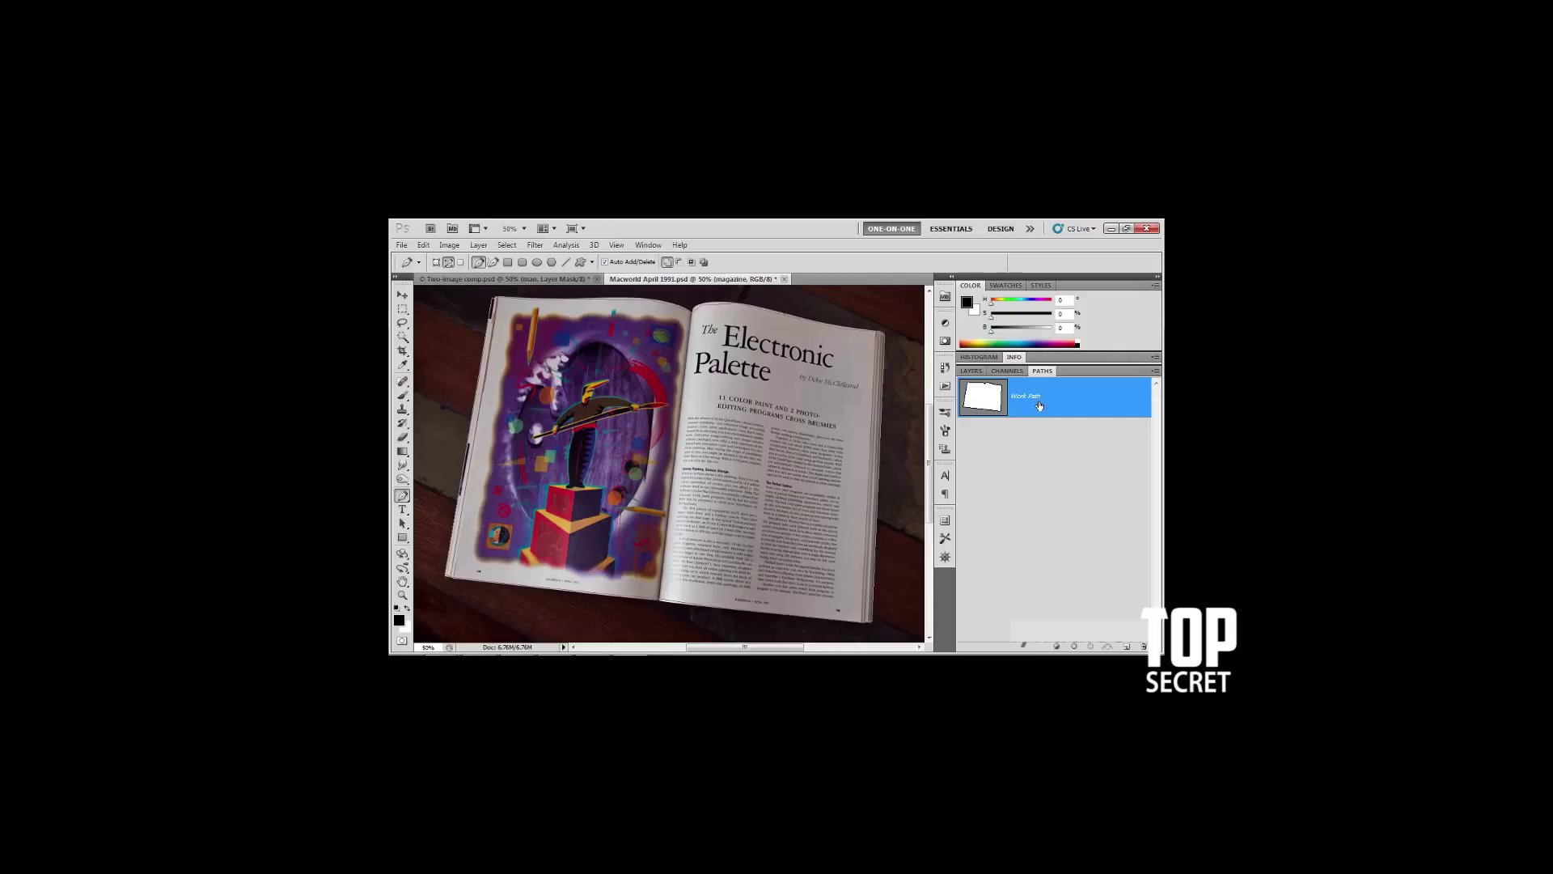
- Deselect the finished Work Path, then reselect it in the Paths panel
click(1023, 453)
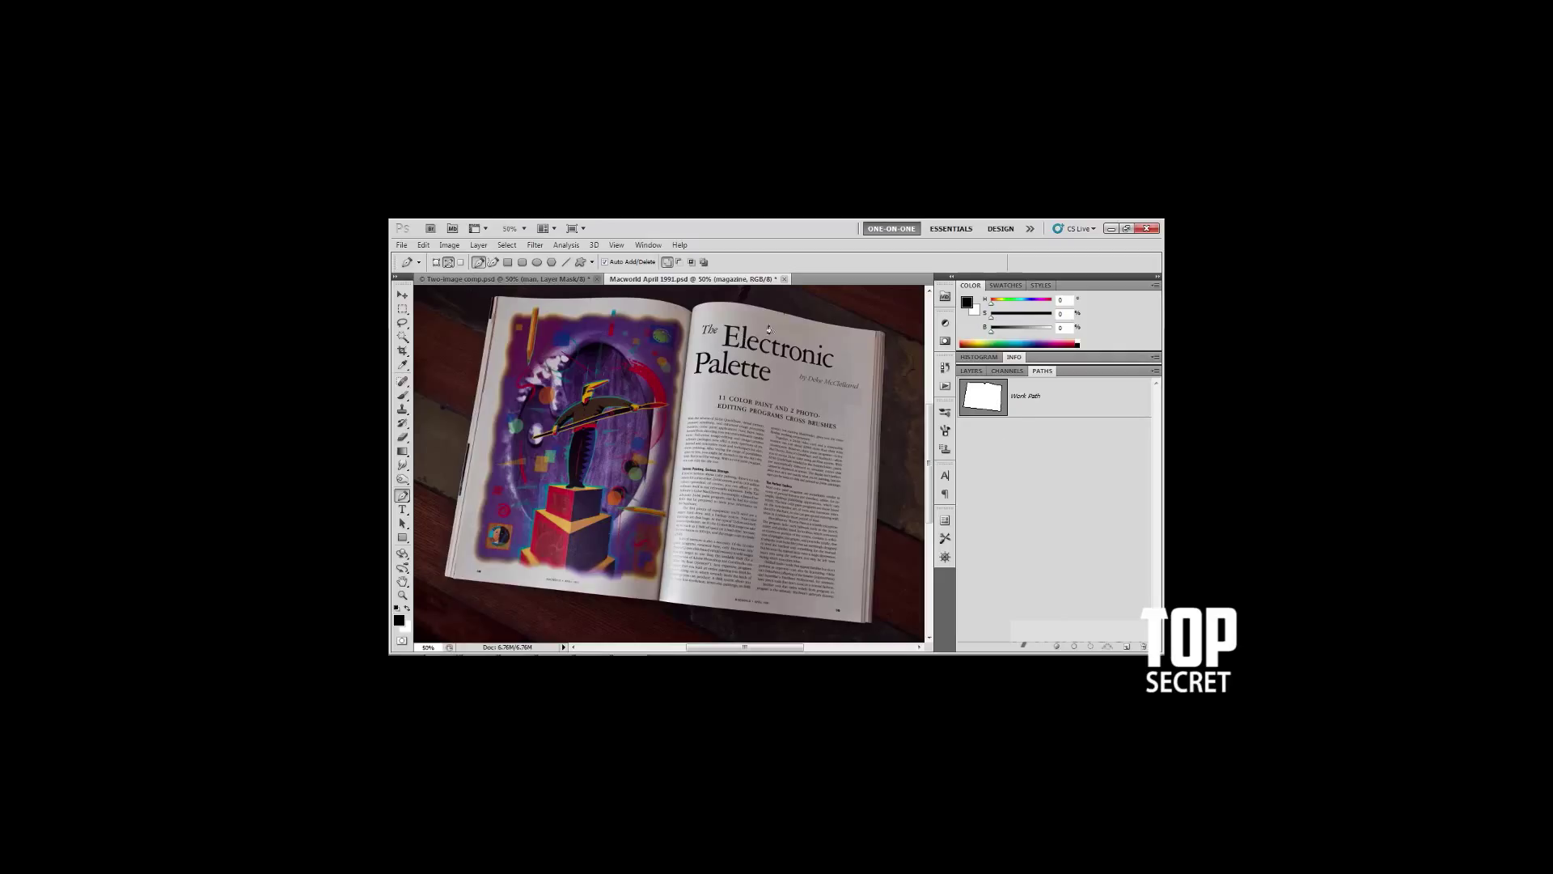
mouse_move(818, 400)
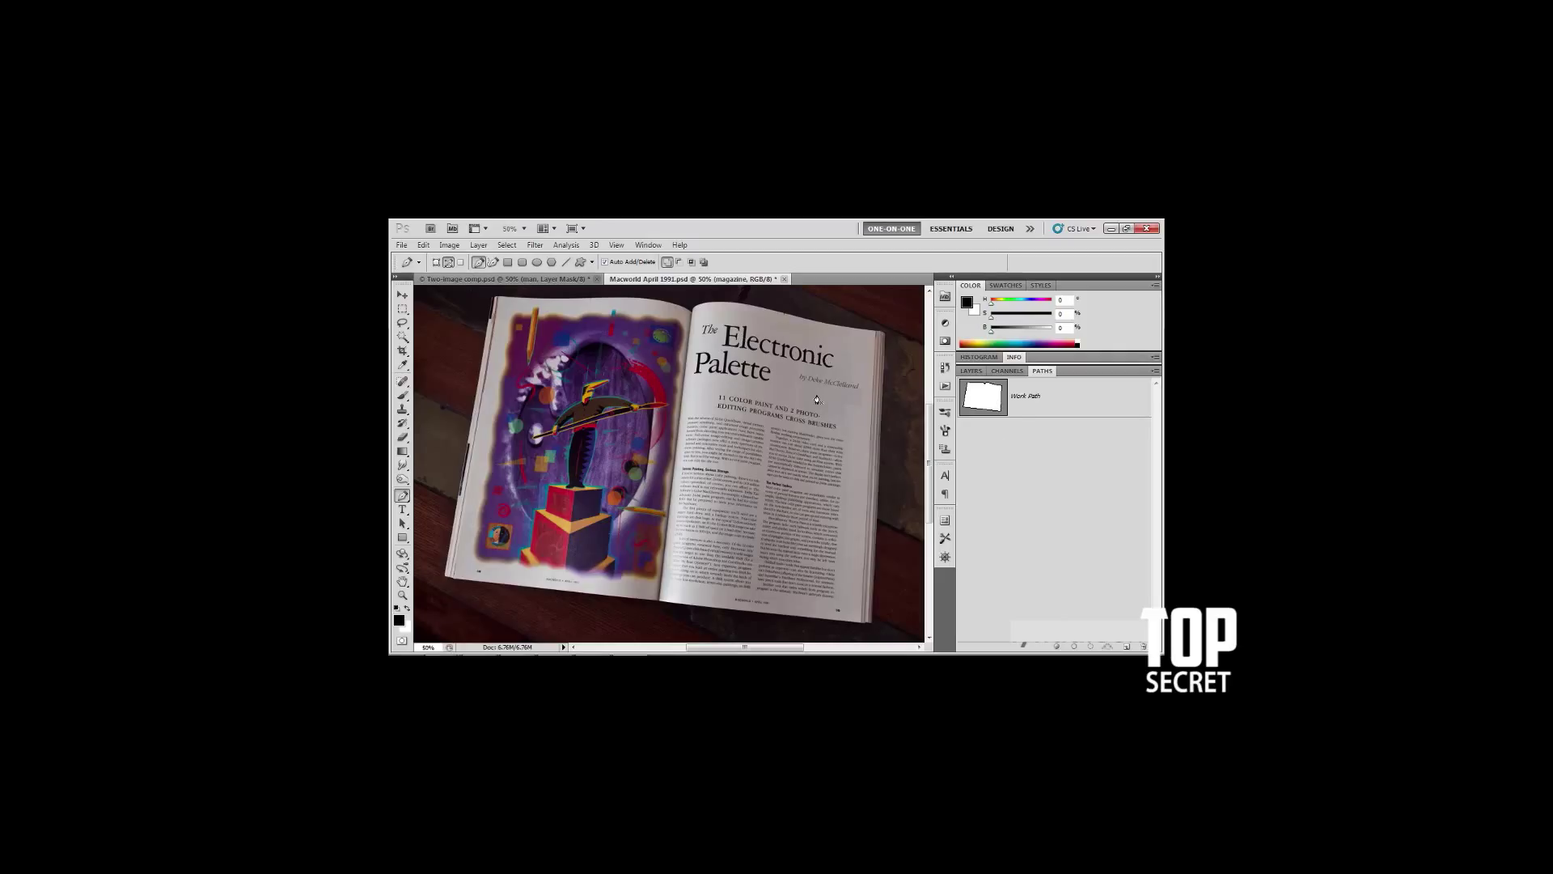
click(1052, 395)
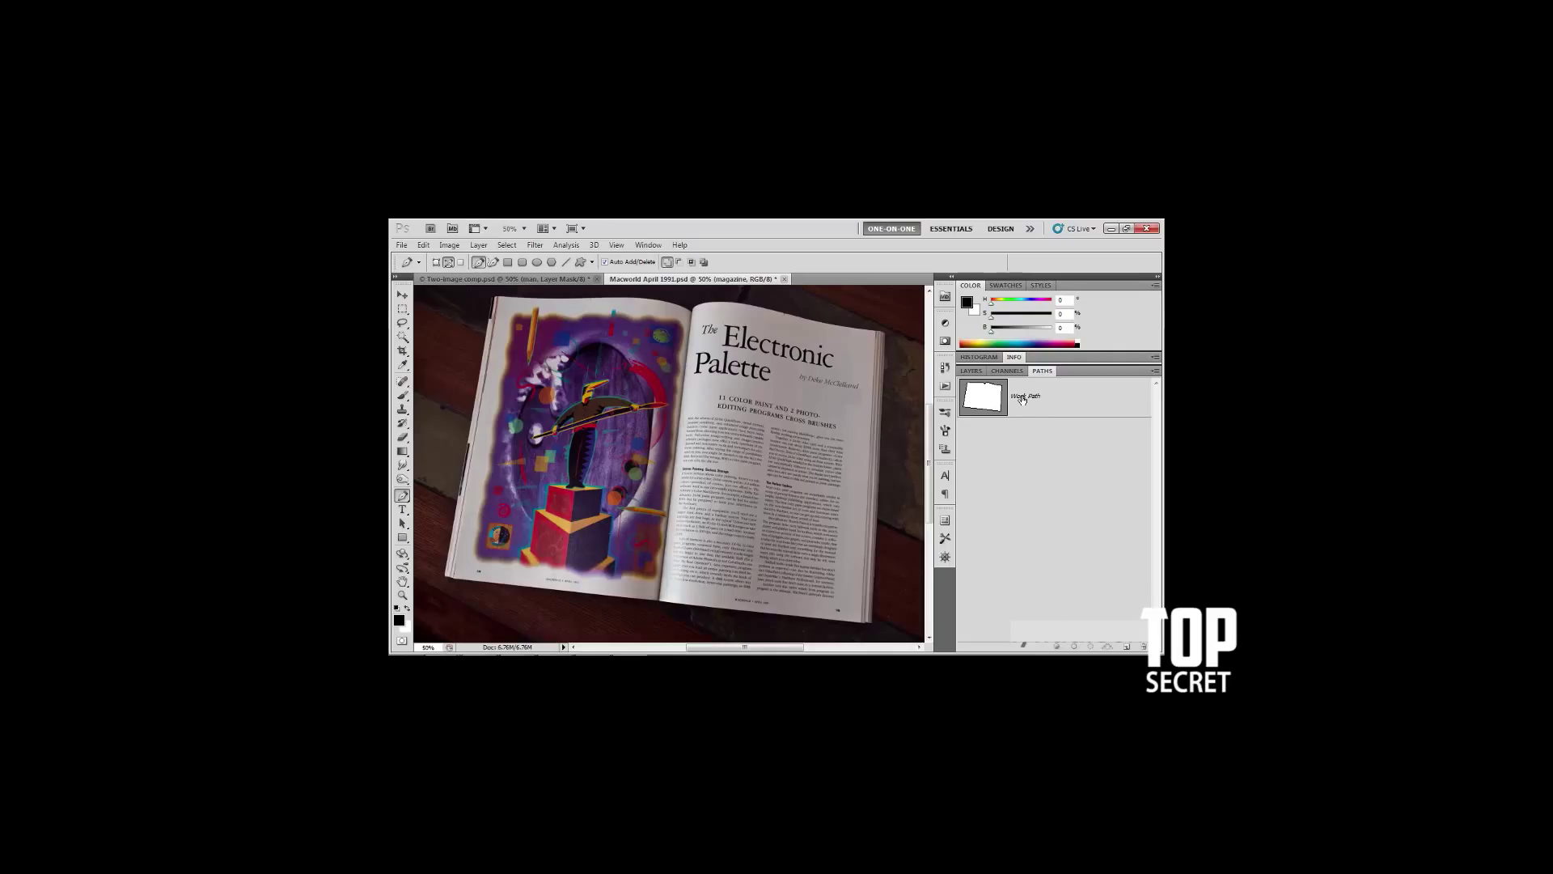
- Save the Work Path as a permanent path named 'Magazine outline'
double_click(1026, 397)
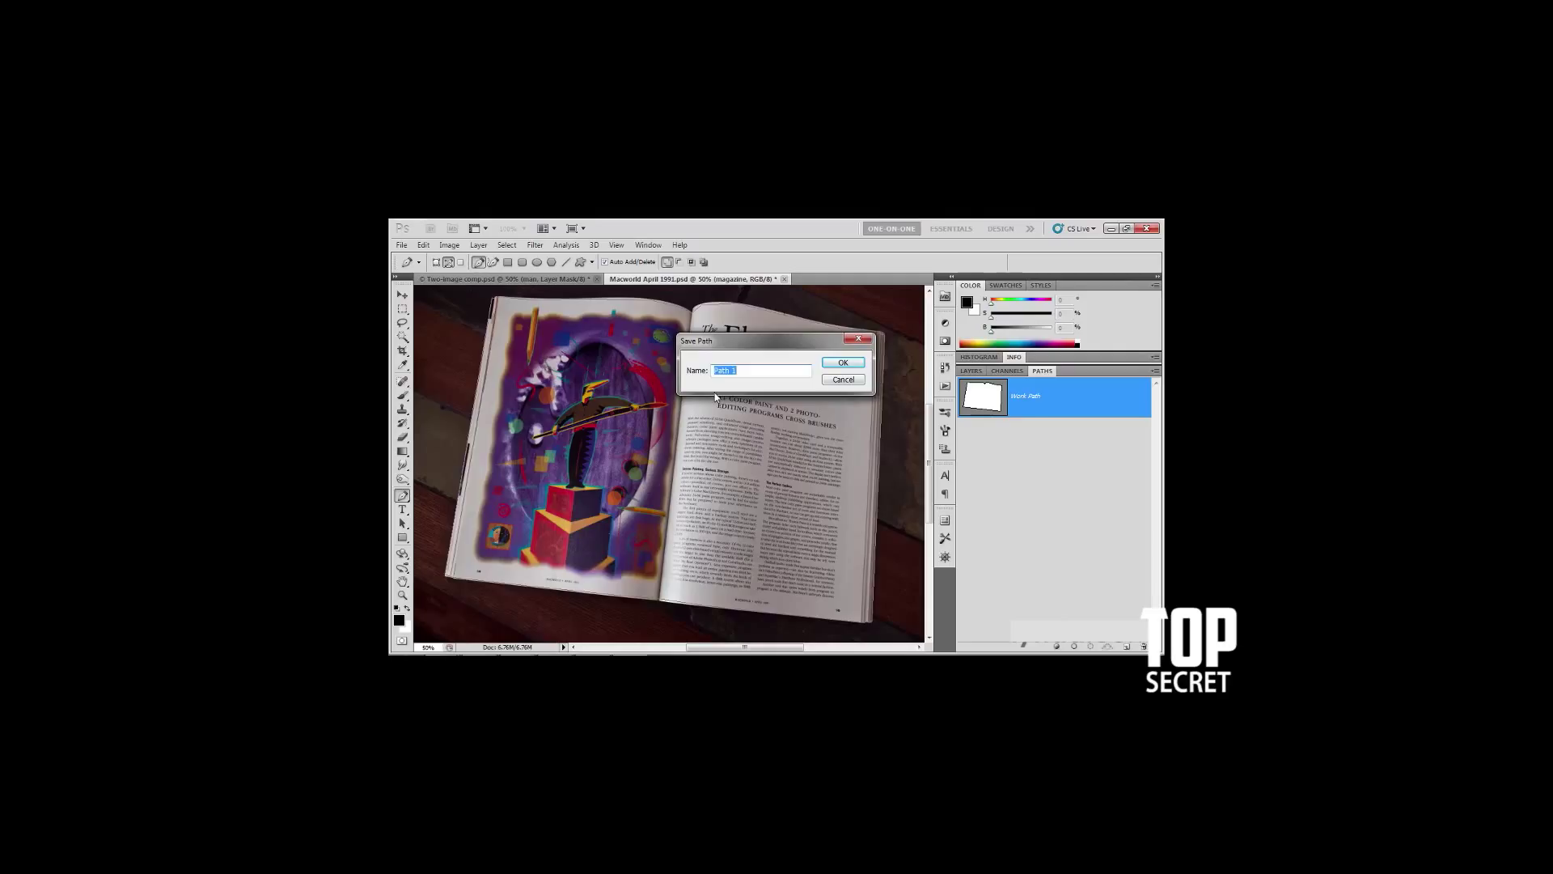
text(Magazine outline)
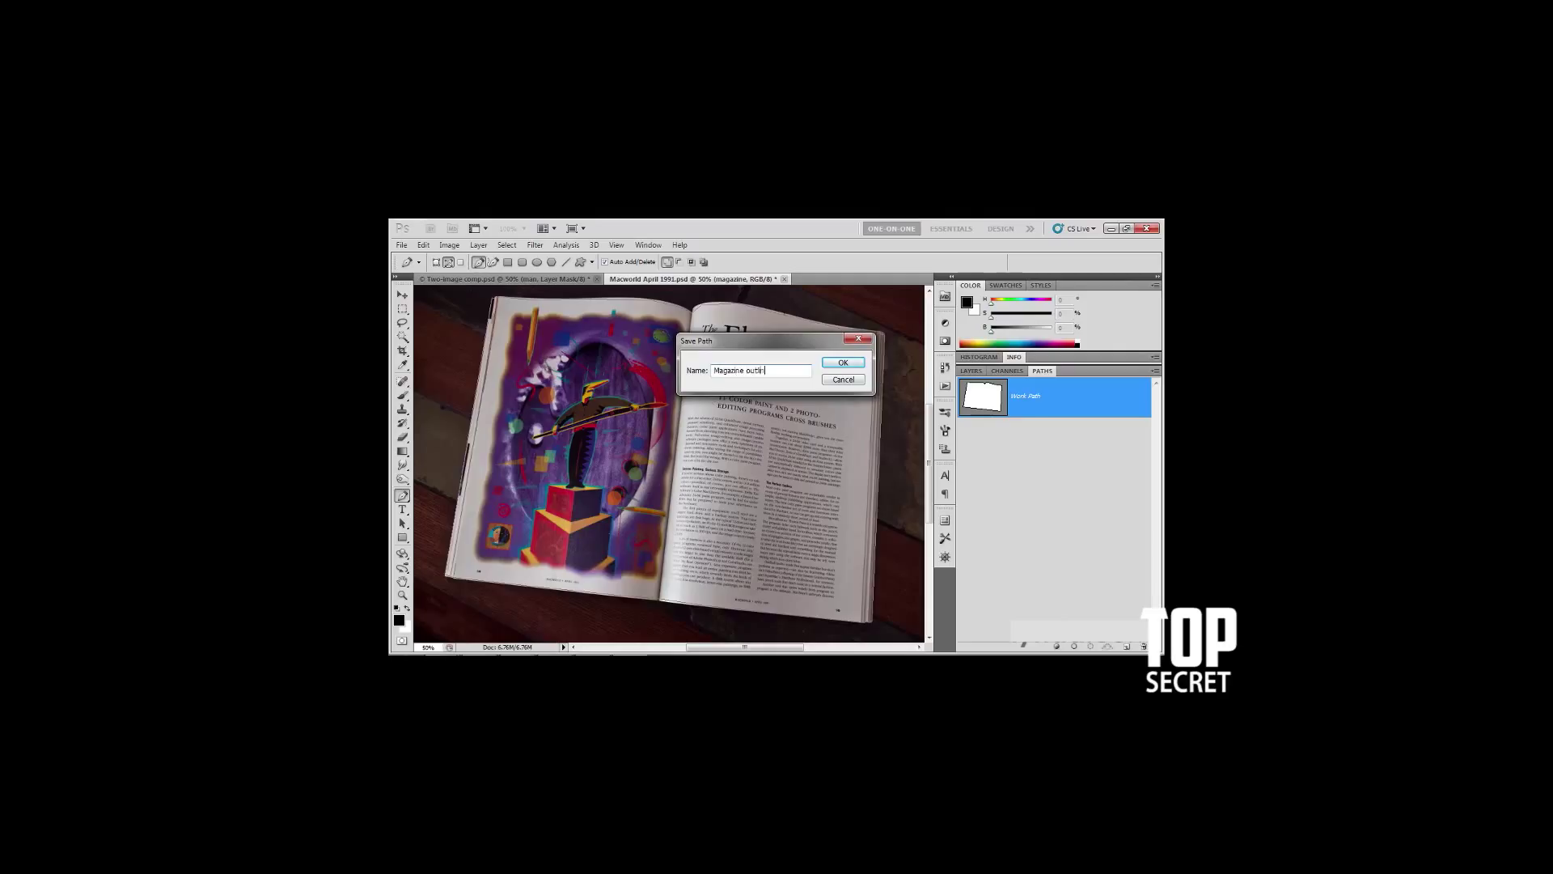
click(843, 362)
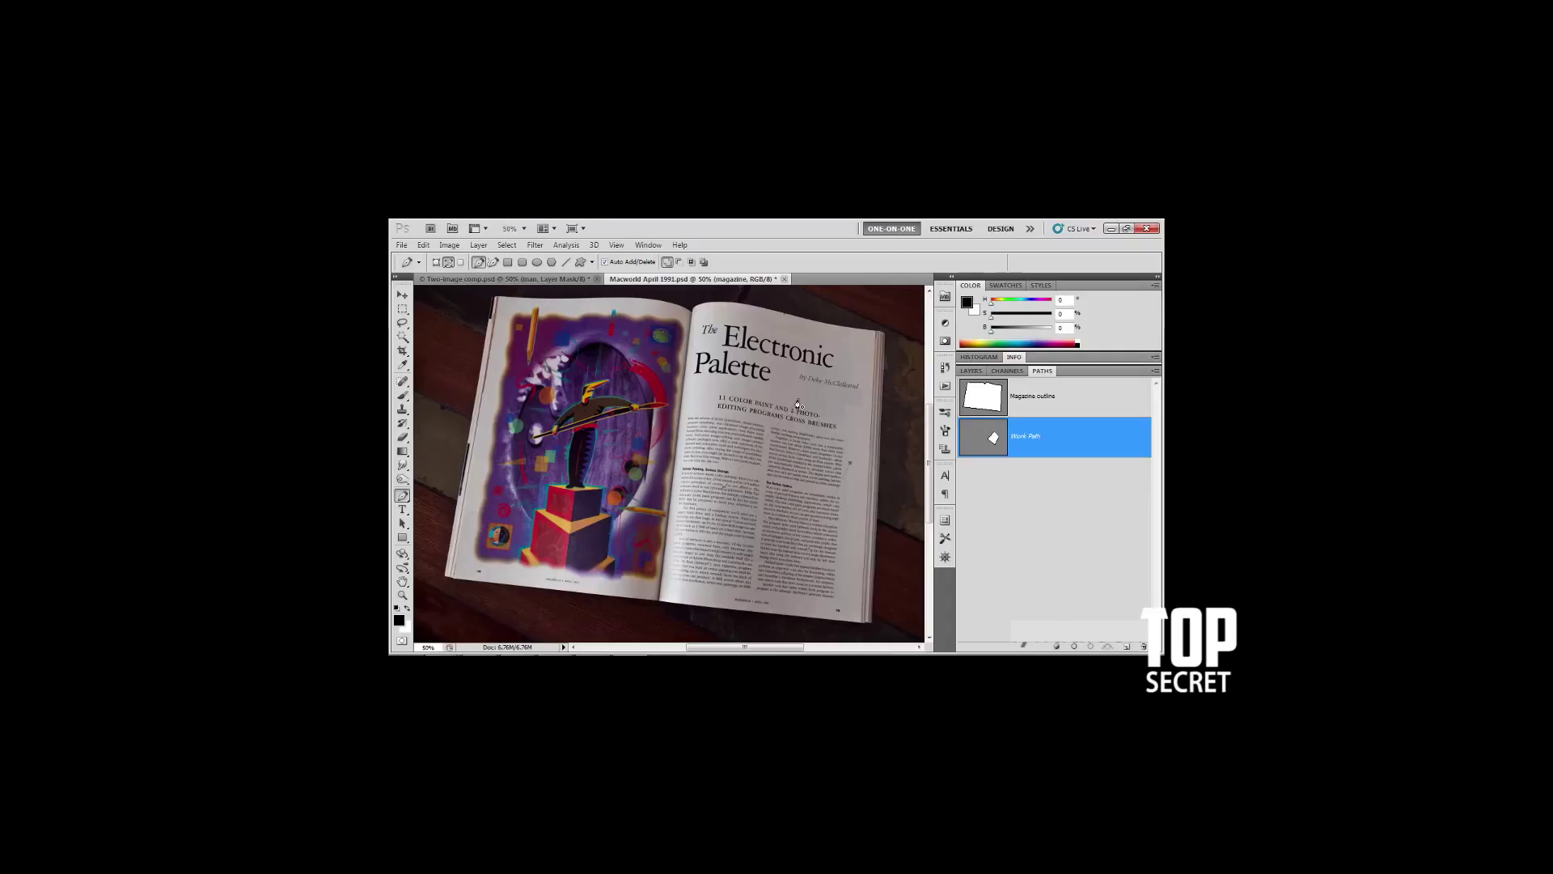
mouse_move(1060, 440)
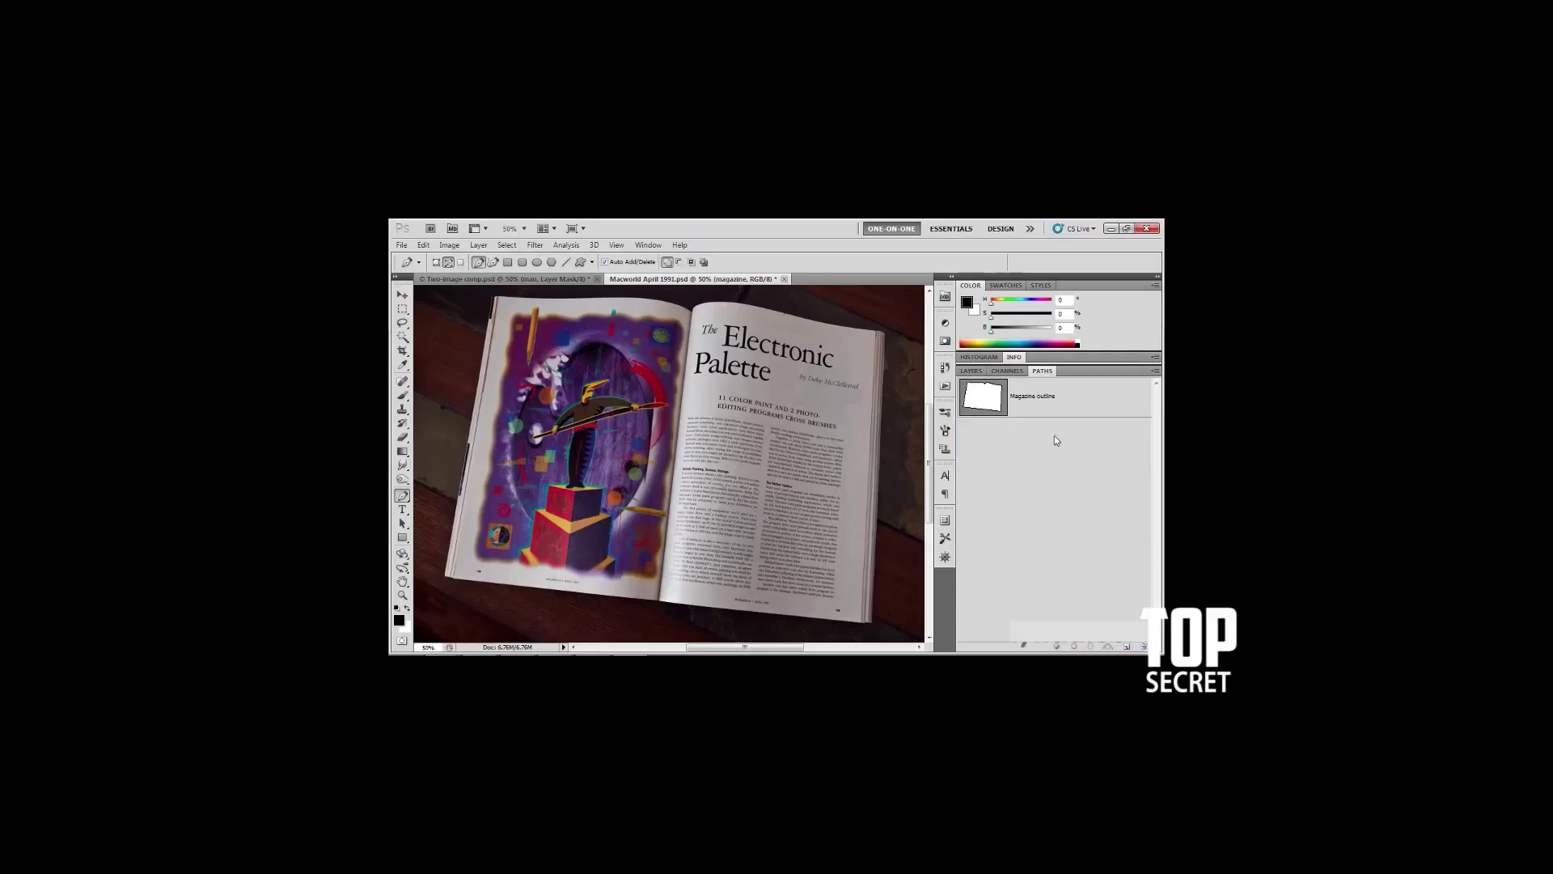
mouse_move(1064, 463)
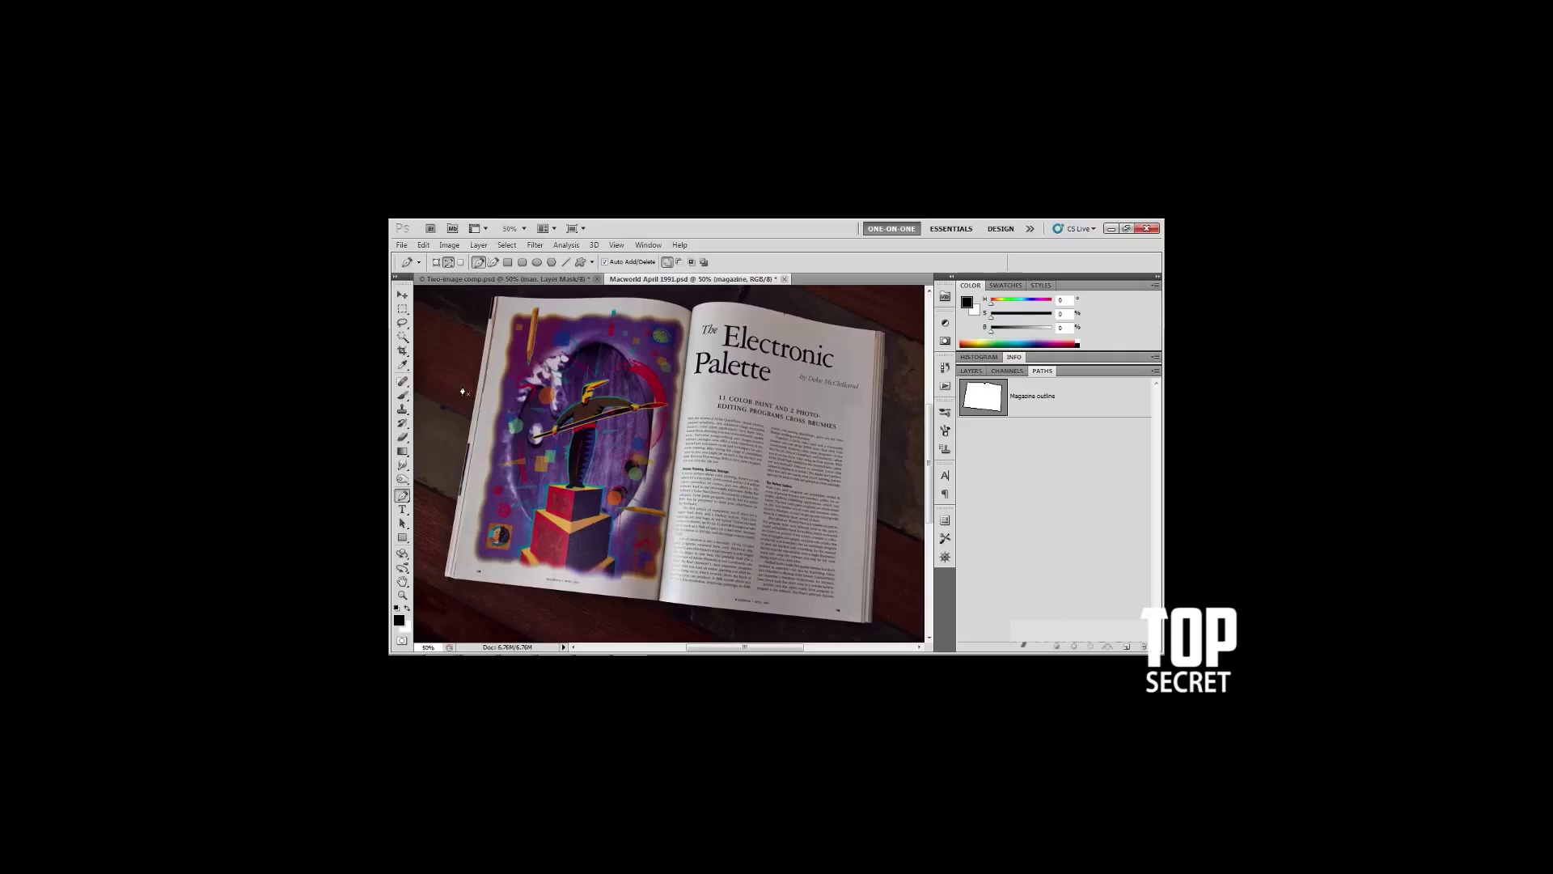
mouse_move(1042, 443)
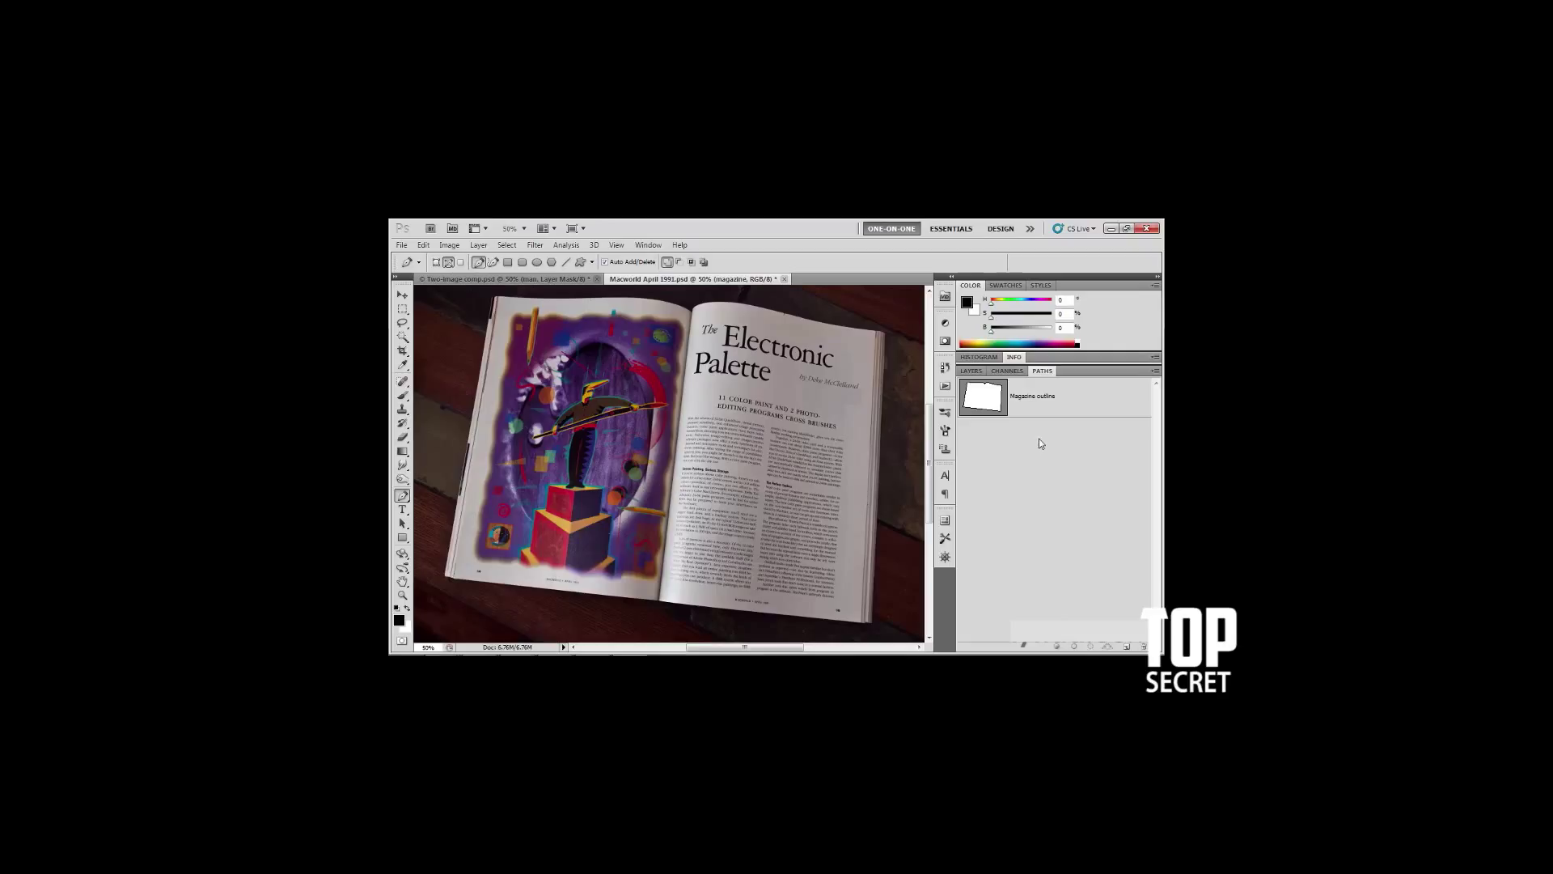
mouse_move(1043, 466)
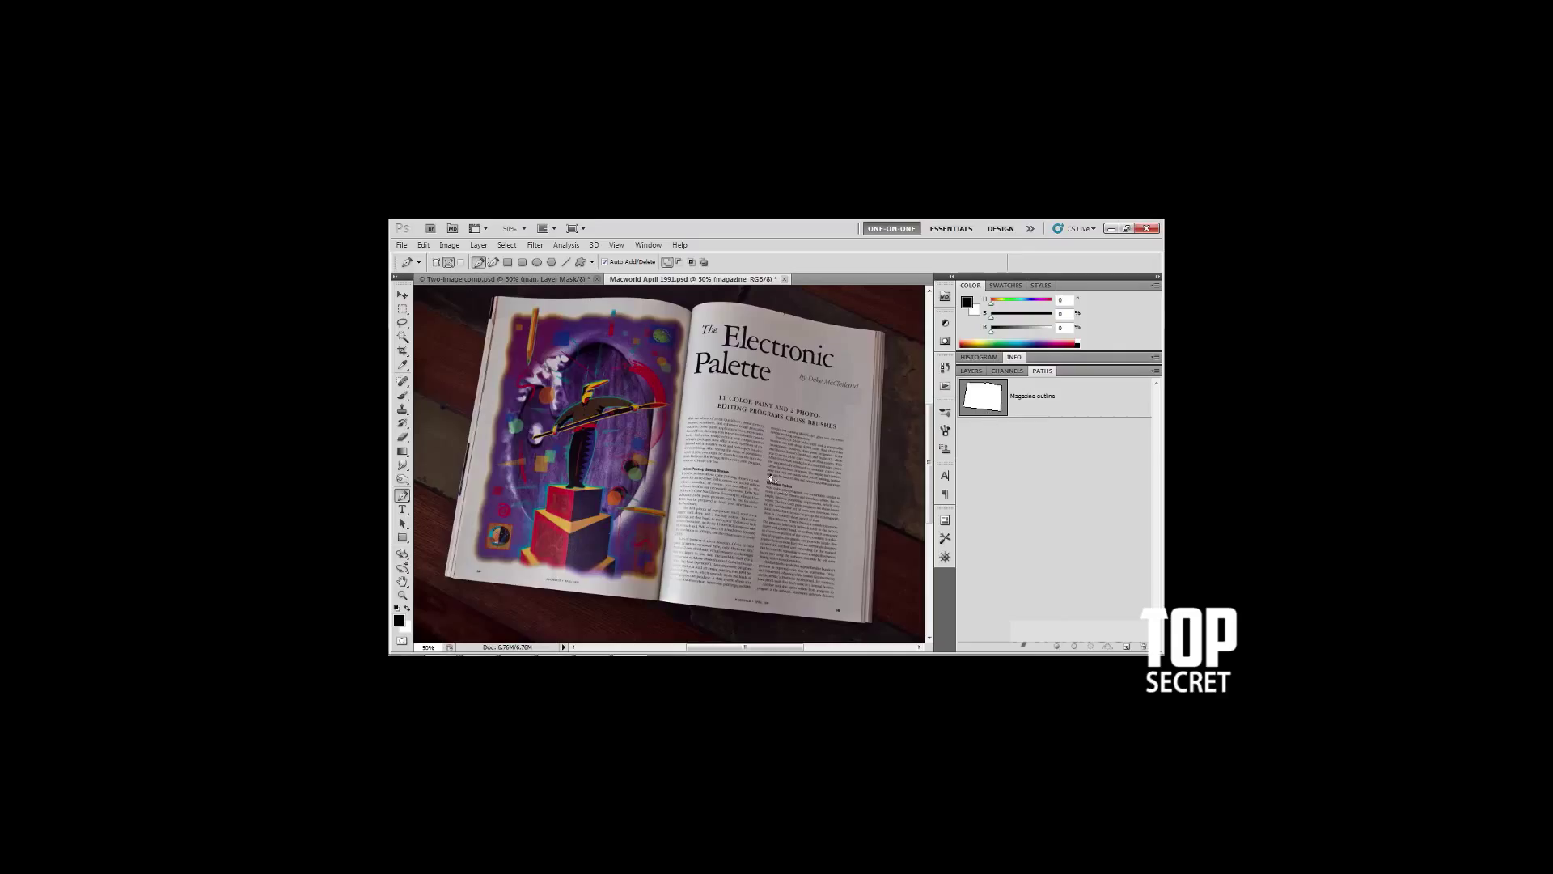
mouse_move(988, 499)
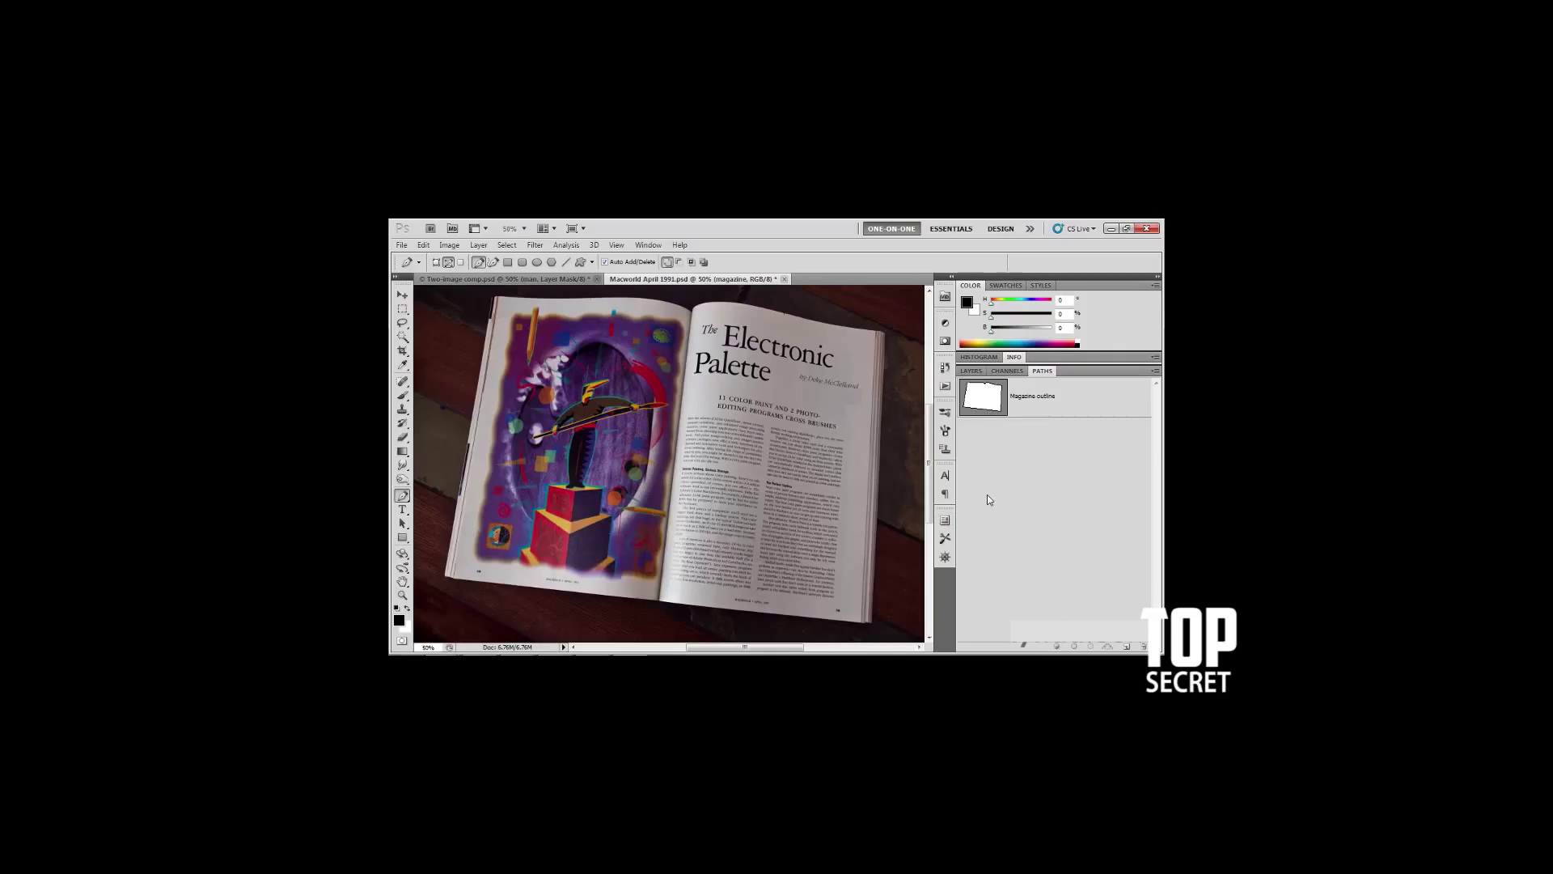